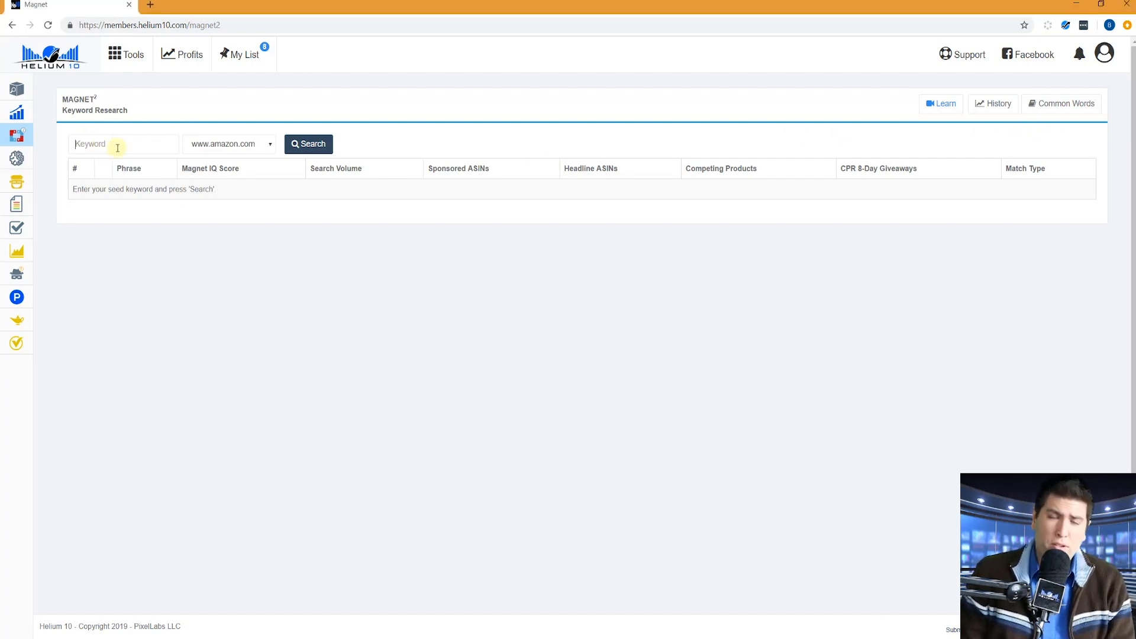
{"action": "type", "text": "collagen peptides"}
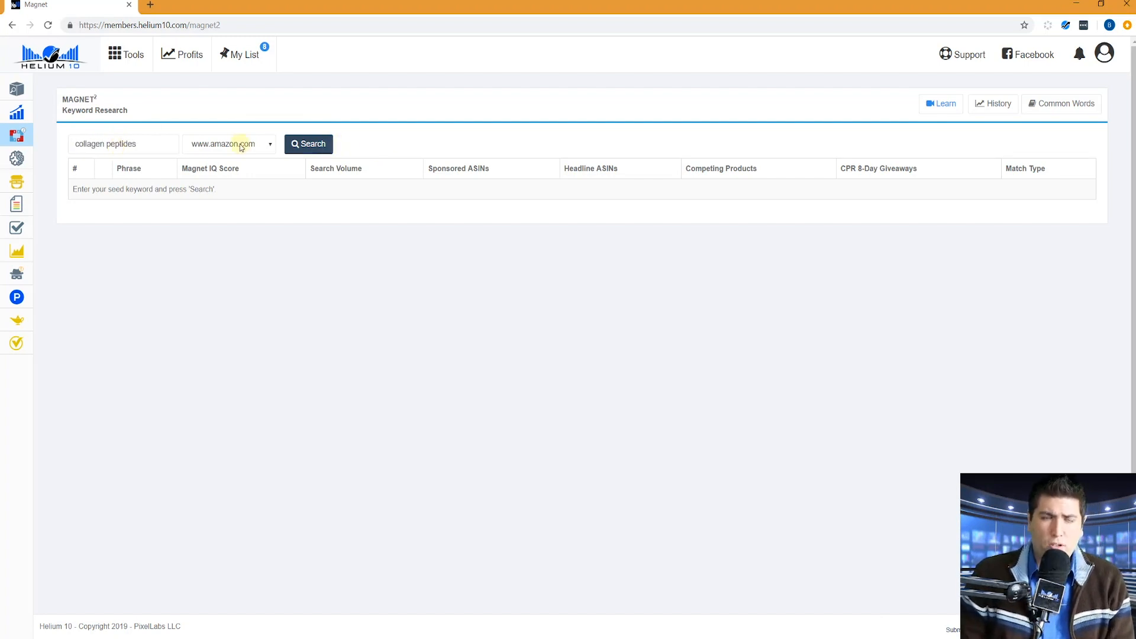
{"action": "left_click", "coordinate": [228, 144]}
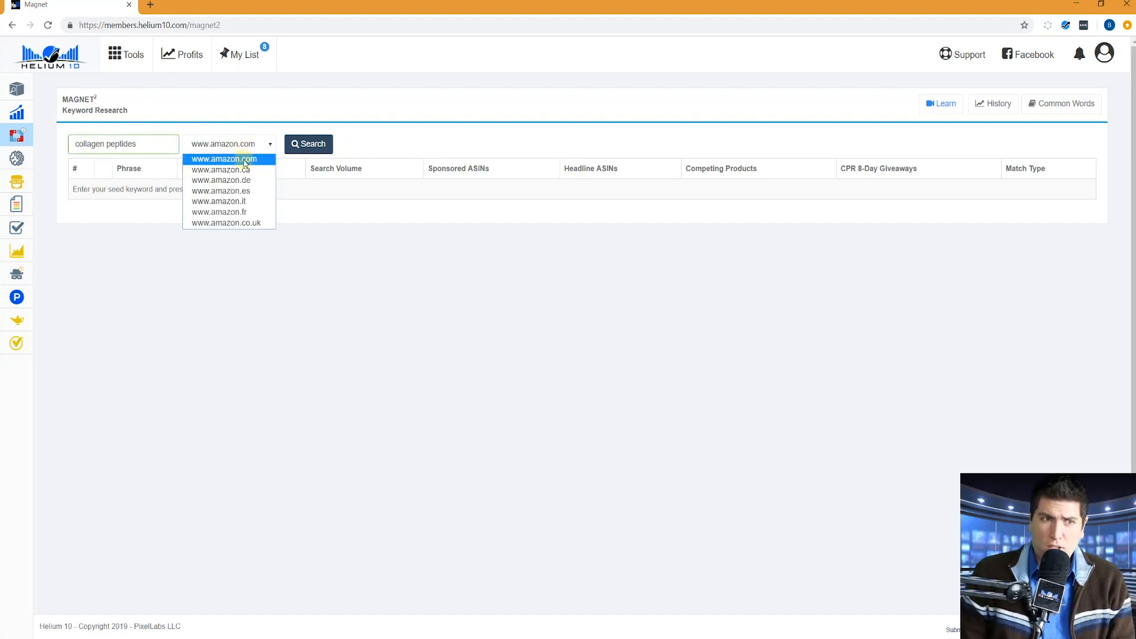
{"action": "mouse_move", "coordinate": [230, 201]}
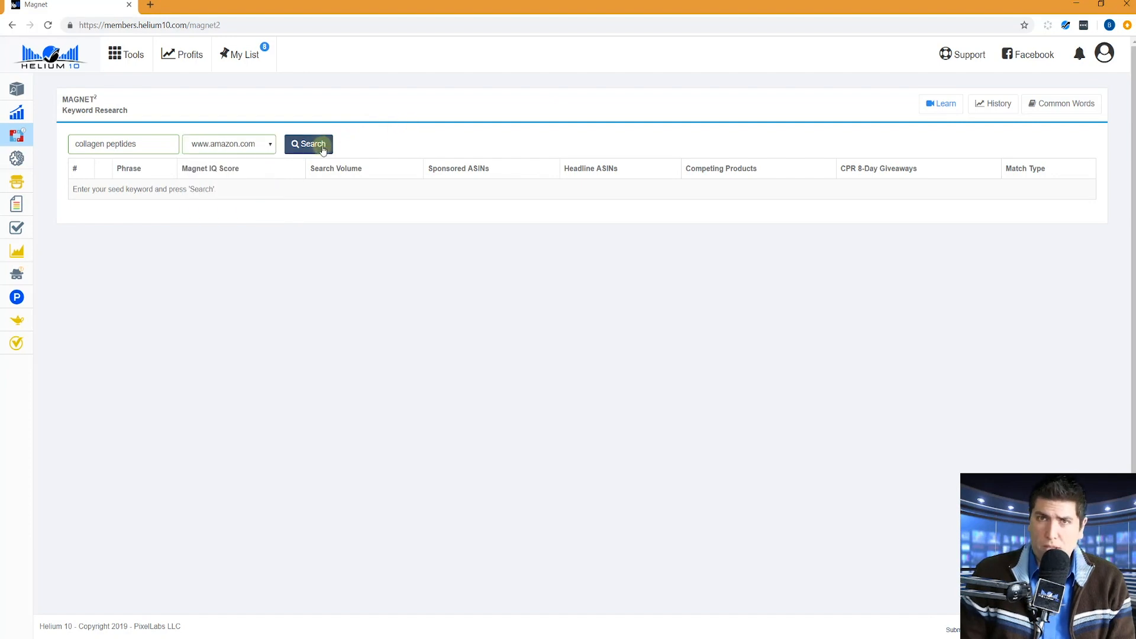
{"action": "left_click", "coordinate": [308, 143]}
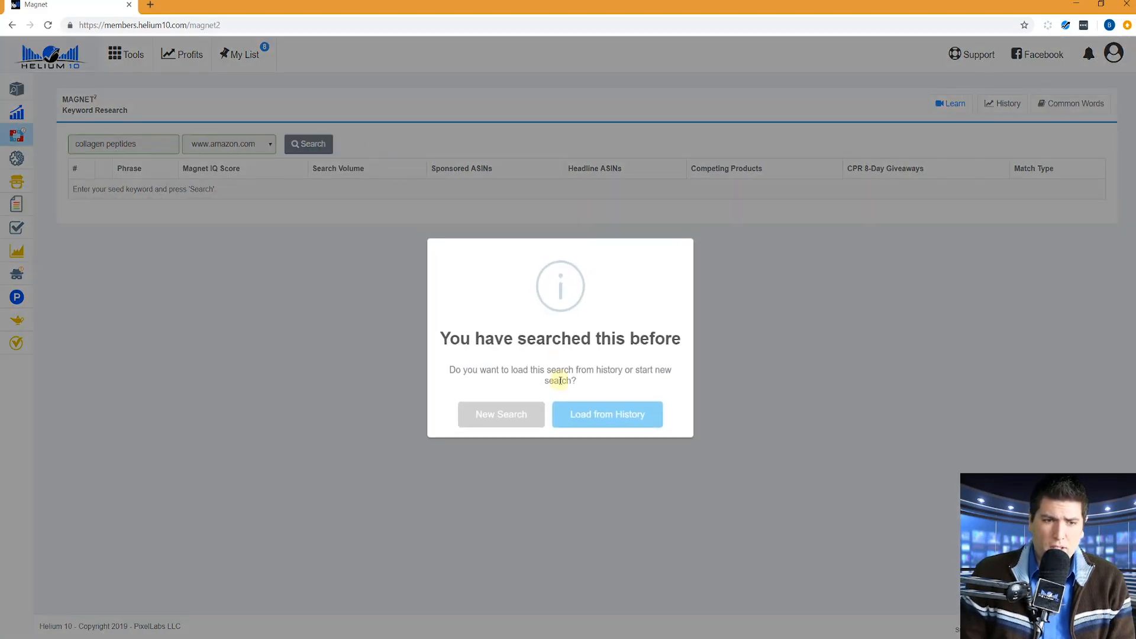
{"action": "left_click", "coordinate": [501, 414]}
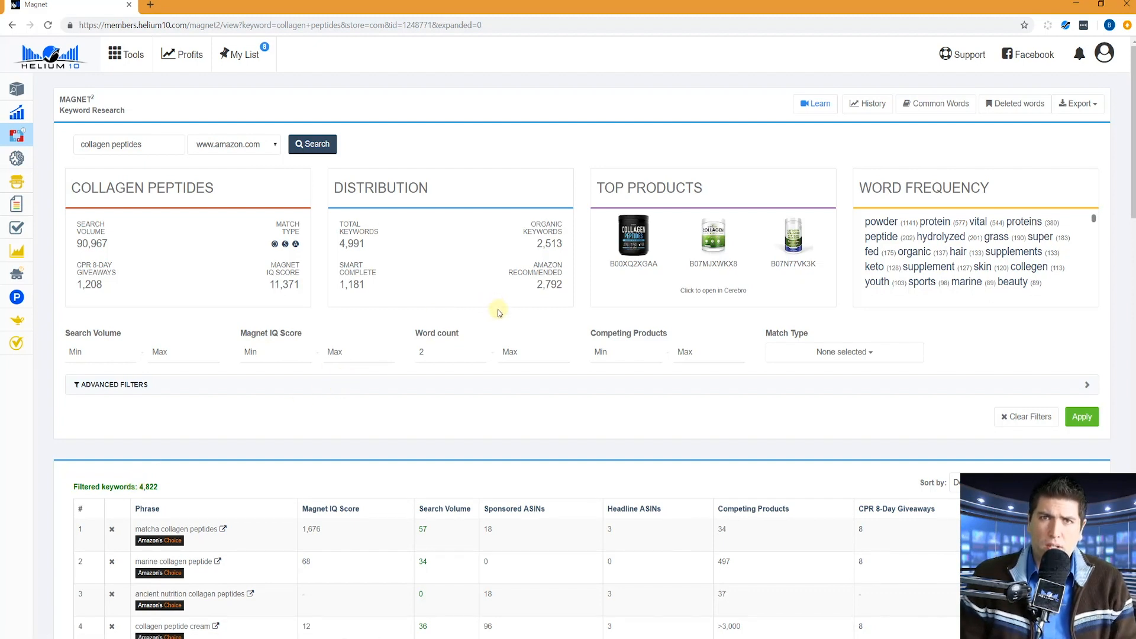
{"action": "mouse_move", "coordinate": [663, 244]}
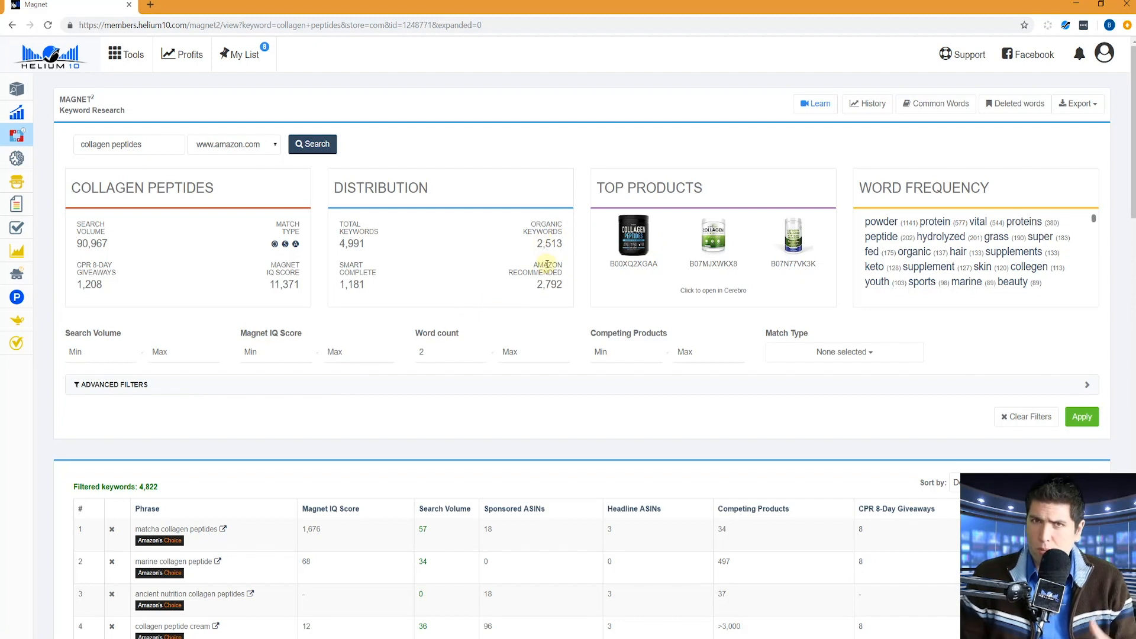
{"action": "mouse_move", "coordinate": [534, 221]}
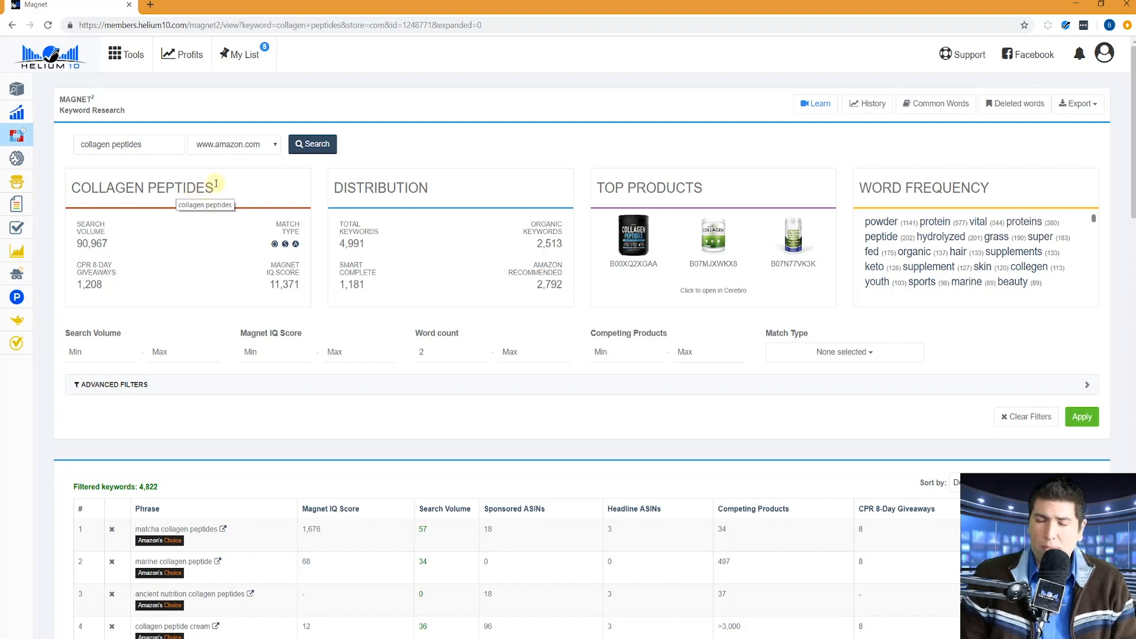
{"action": "mouse_move", "coordinate": [235, 188]}
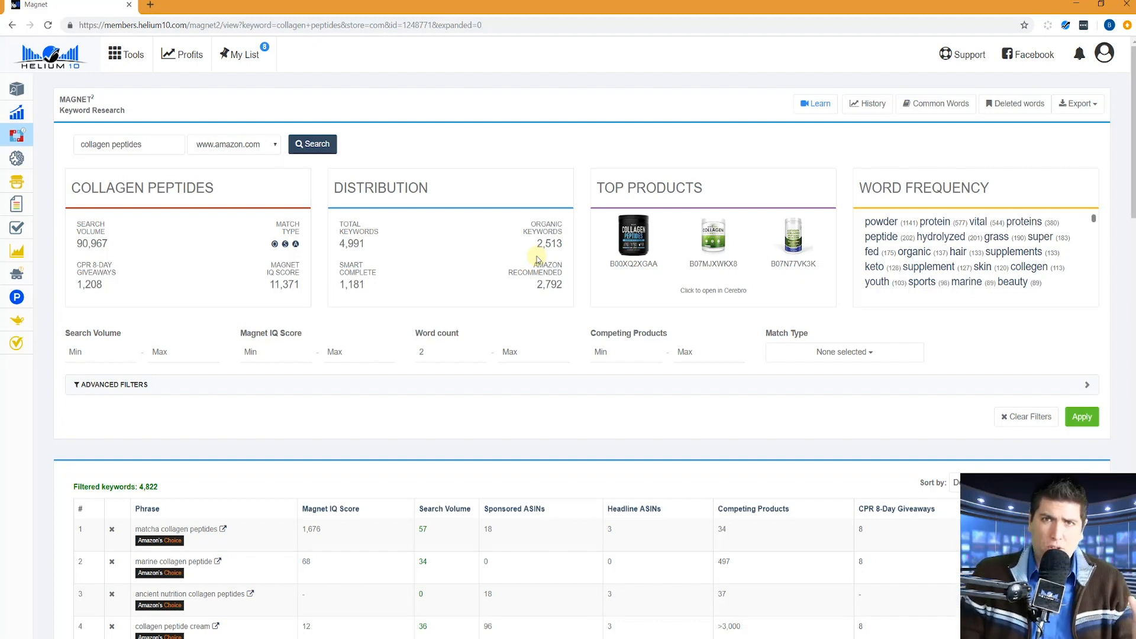
{"action": "mouse_move", "coordinate": [574, 237]}
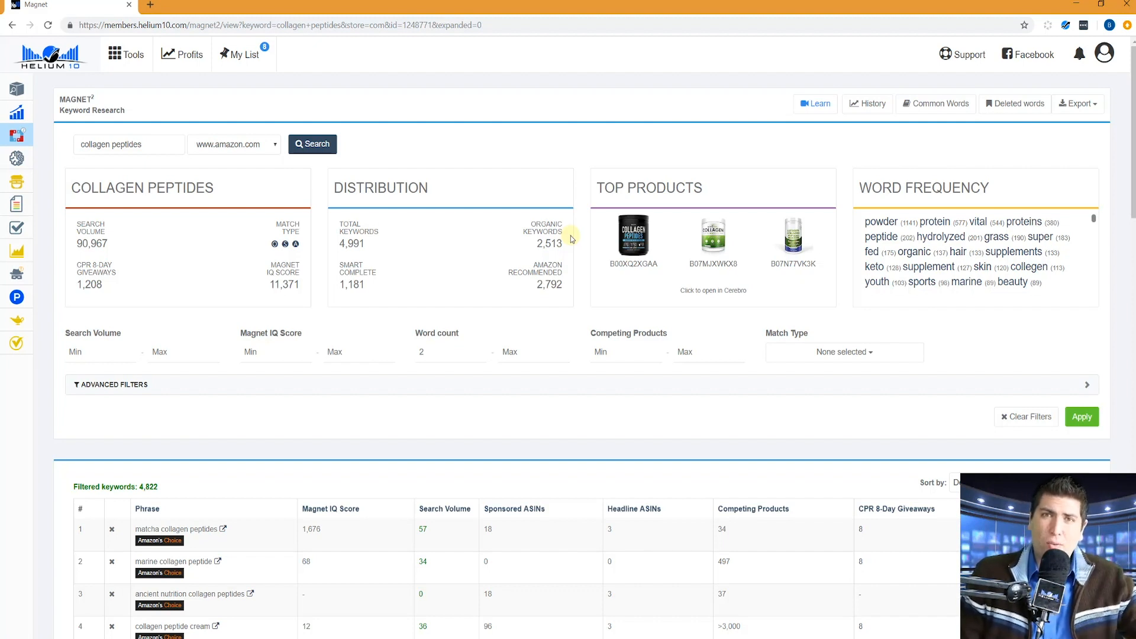
{"action": "mouse_move", "coordinate": [589, 260]}
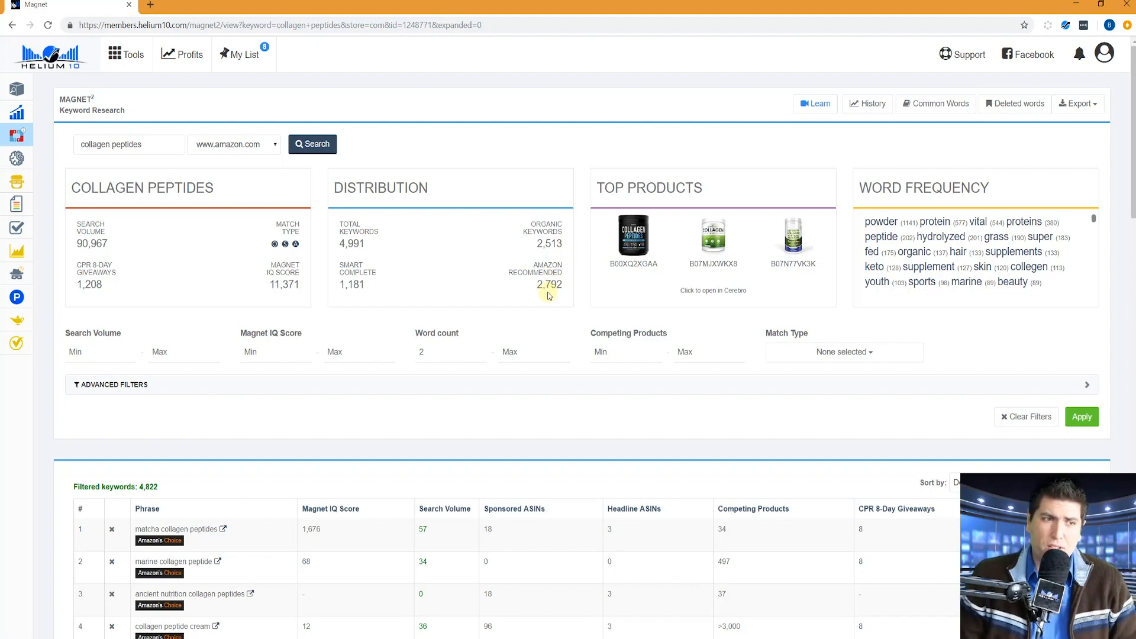
{"action": "mouse_move", "coordinate": [518, 280]}
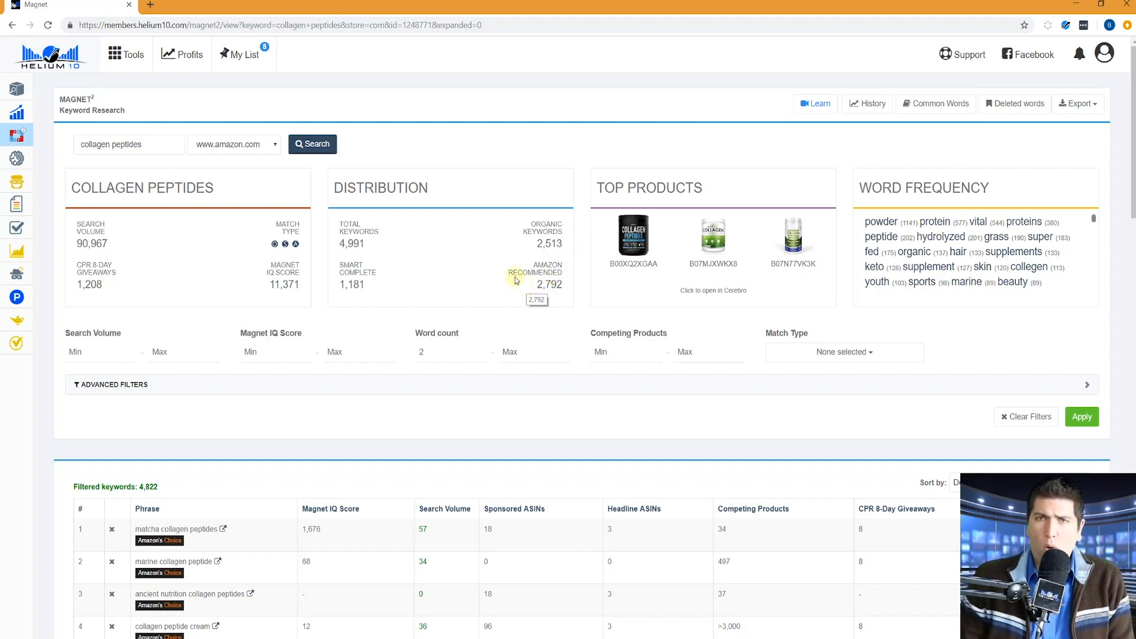
{"action": "scroll", "scroll_direction": "down", "scroll_amount": 3}
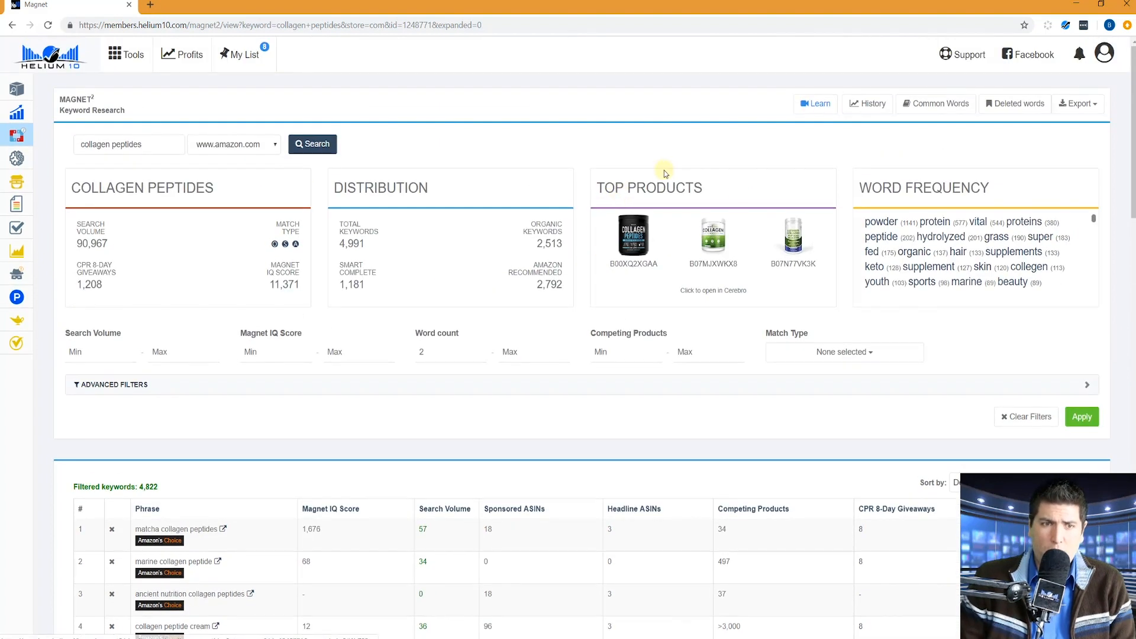
Keep only Smart Complete matches (1,181 keywords) and review the filtered list.
{"action": "left_click", "coordinate": [844, 352]}
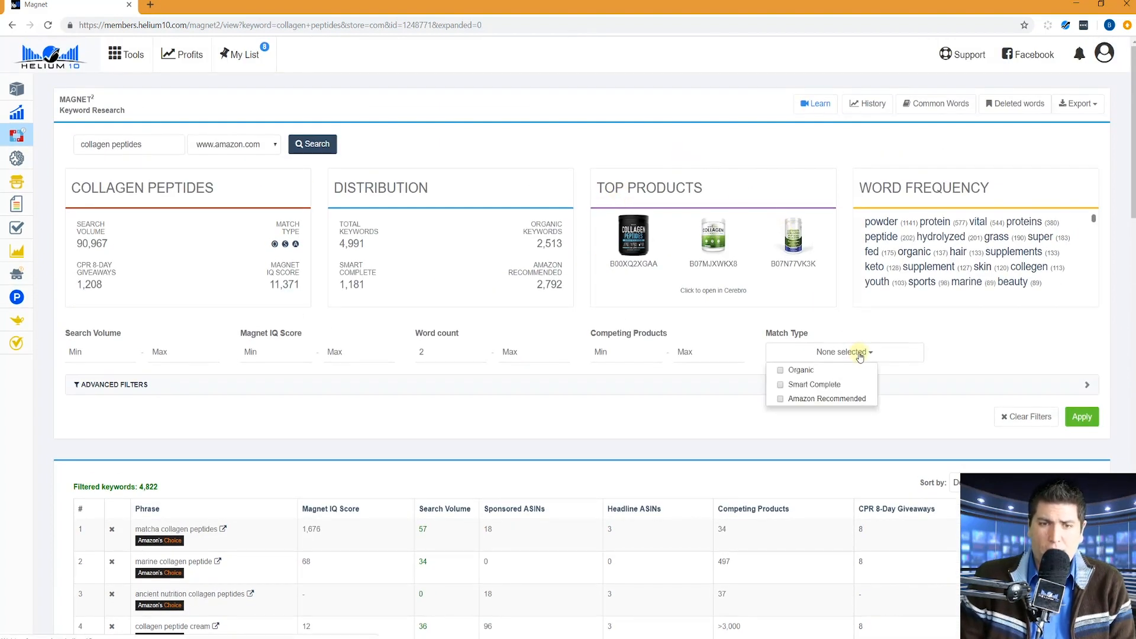
{"action": "left_click", "coordinate": [780, 384]}
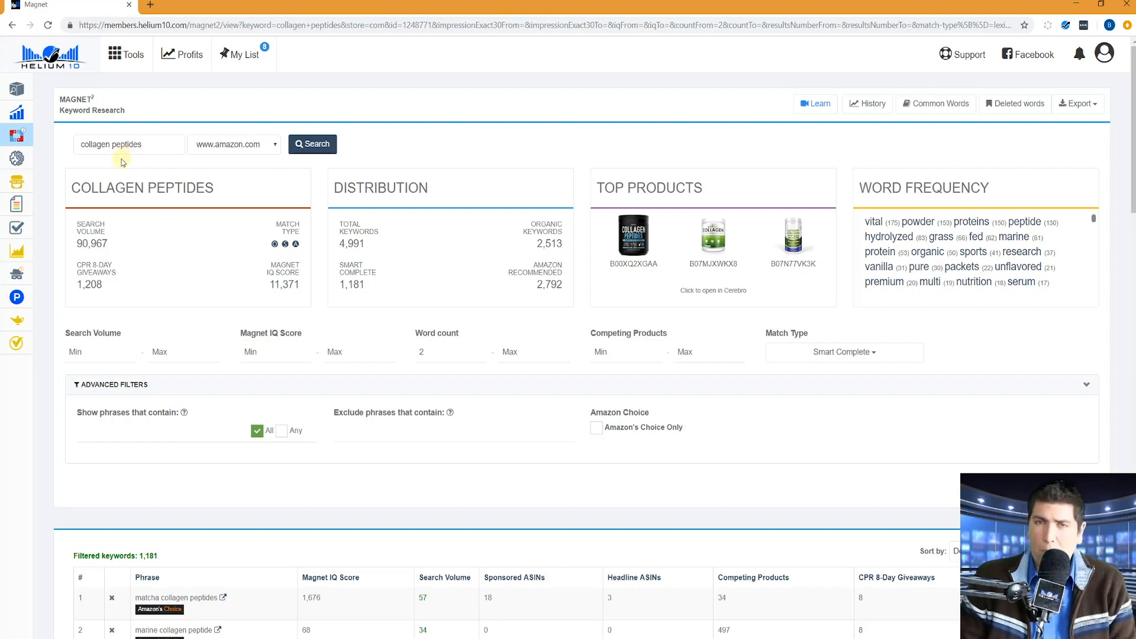
{"action": "mouse_move", "coordinate": [111, 367]}
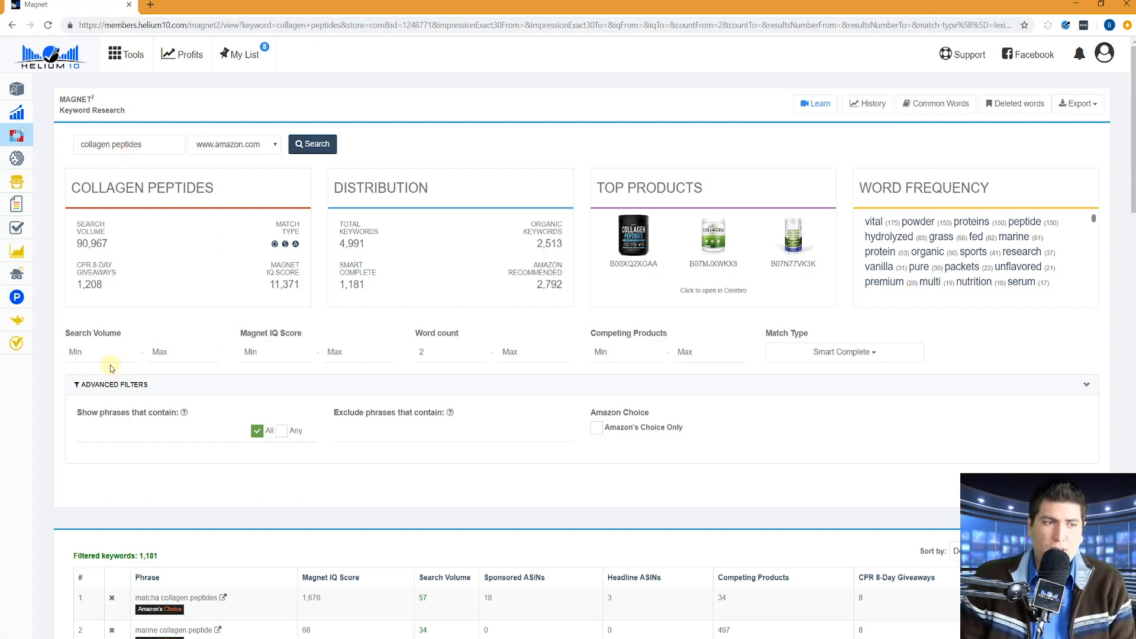
{"action": "scroll", "scroll_direction": "down", "scroll_amount": 3}
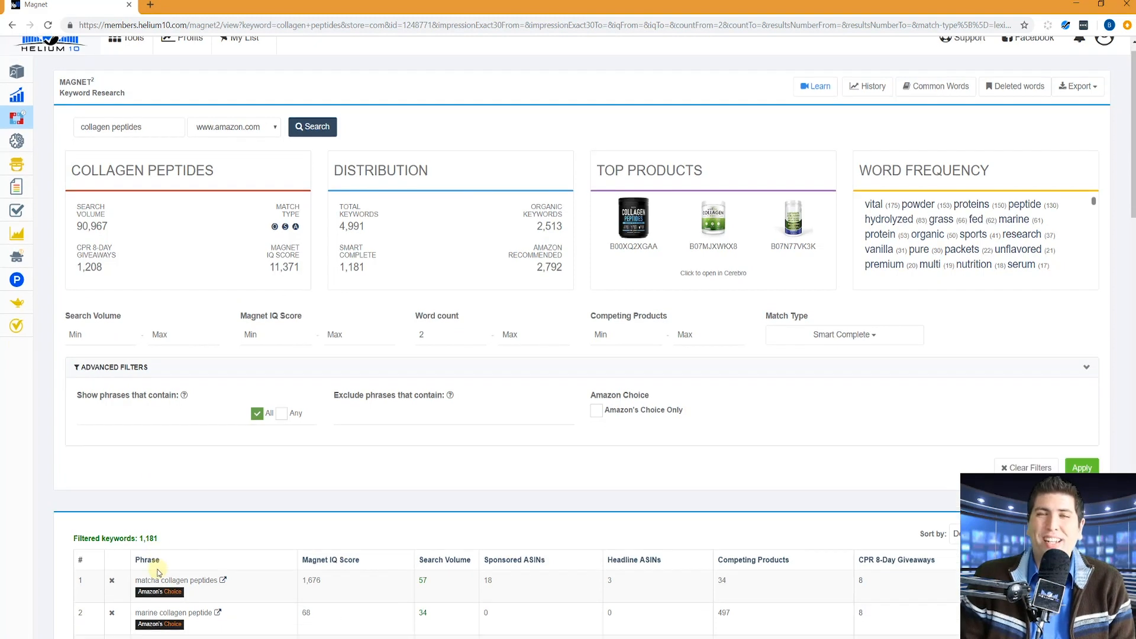
{"action": "scroll", "scroll_direction": "down", "scroll_amount": 3}
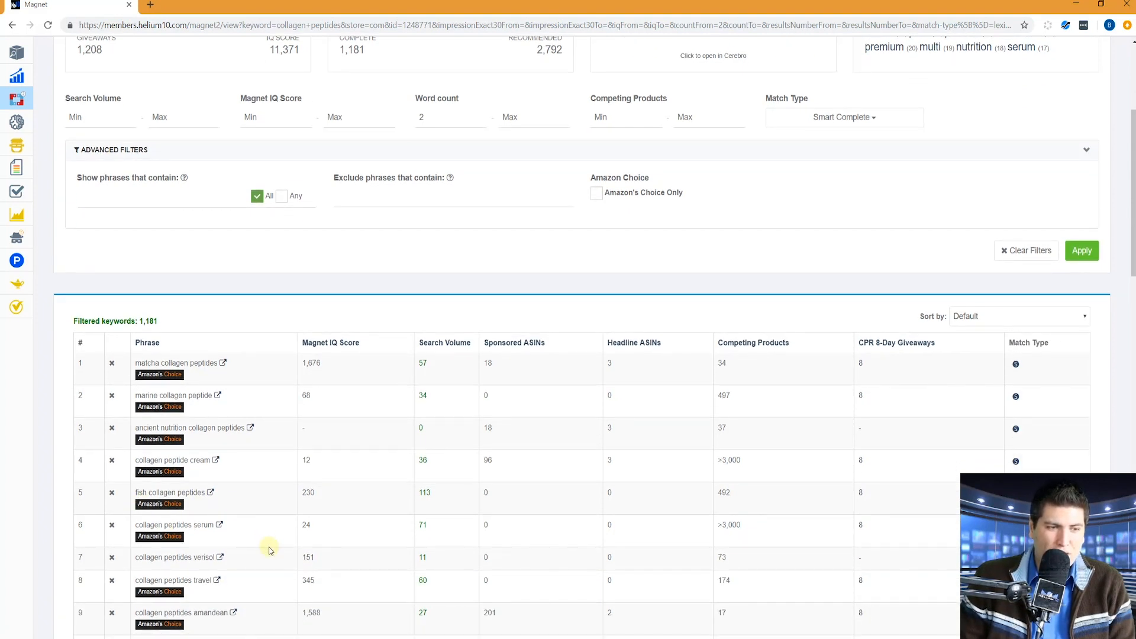
{"action": "scroll", "scroll_direction": "down", "scroll_amount": 3}
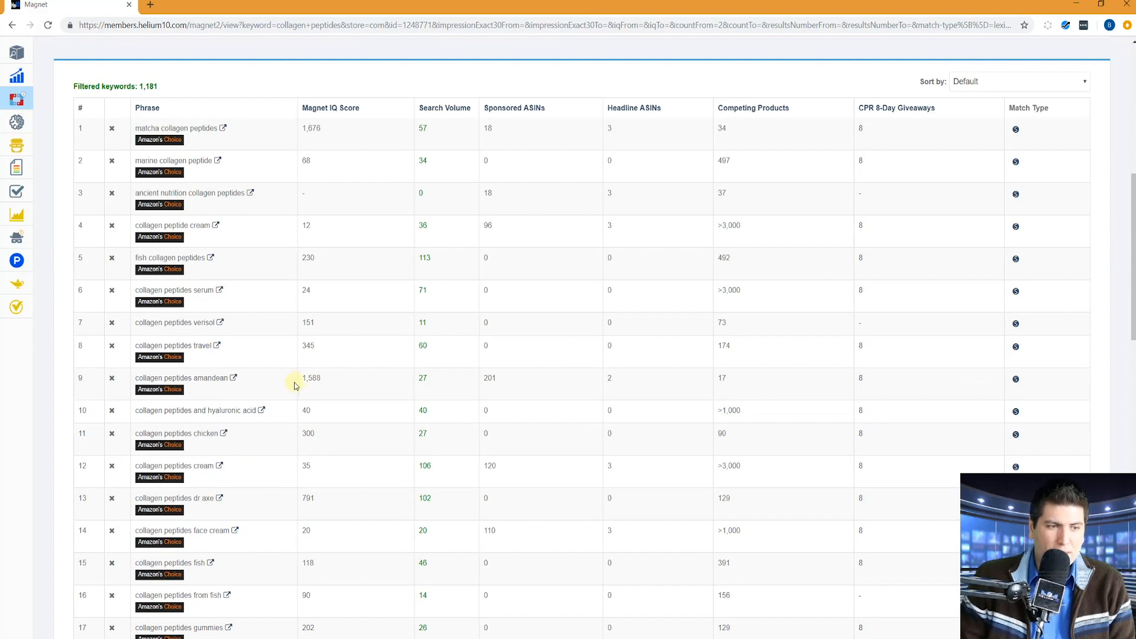
{"action": "scroll", "scroll_direction": "down", "scroll_amount": 3}
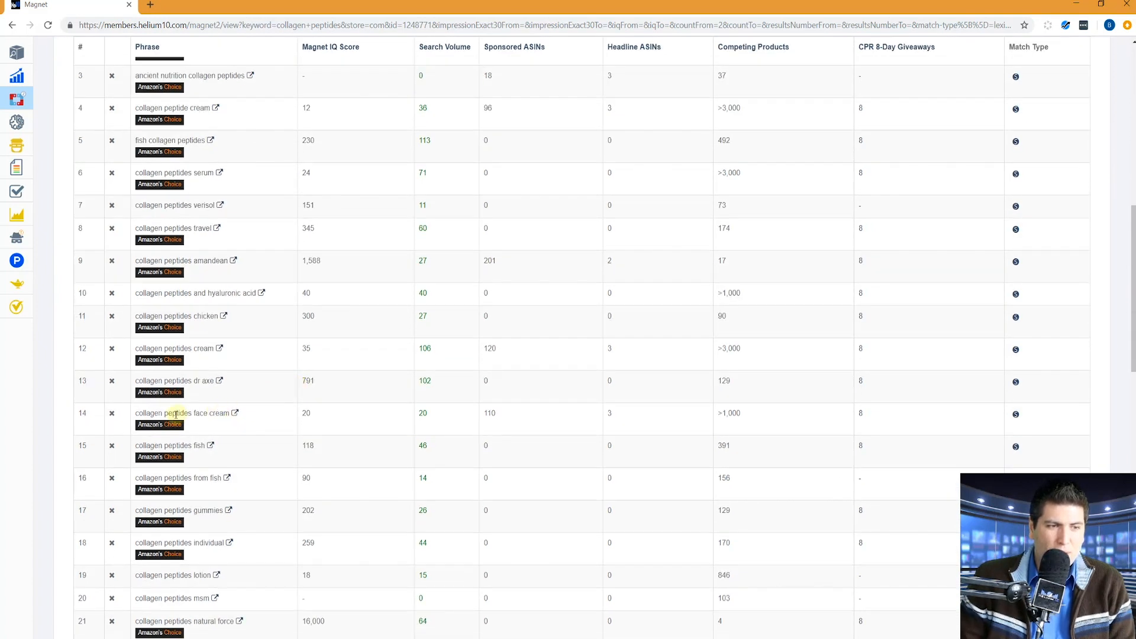
{"action": "mouse_move", "coordinate": [201, 413]}
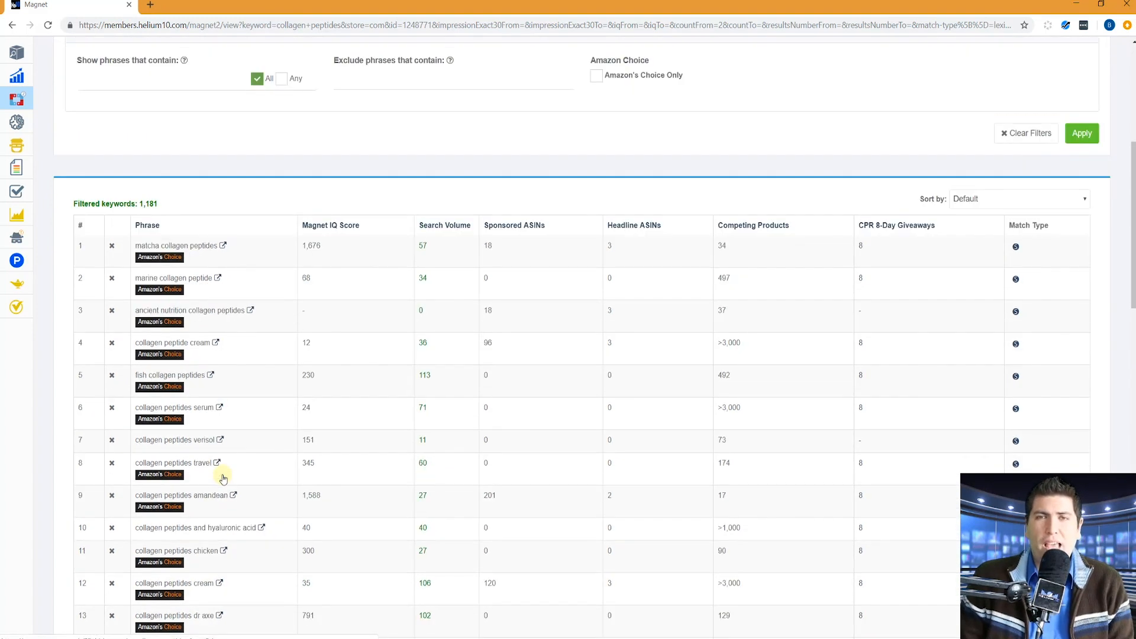
{"action": "scroll", "scroll_direction": "down", "scroll_amount": 3}
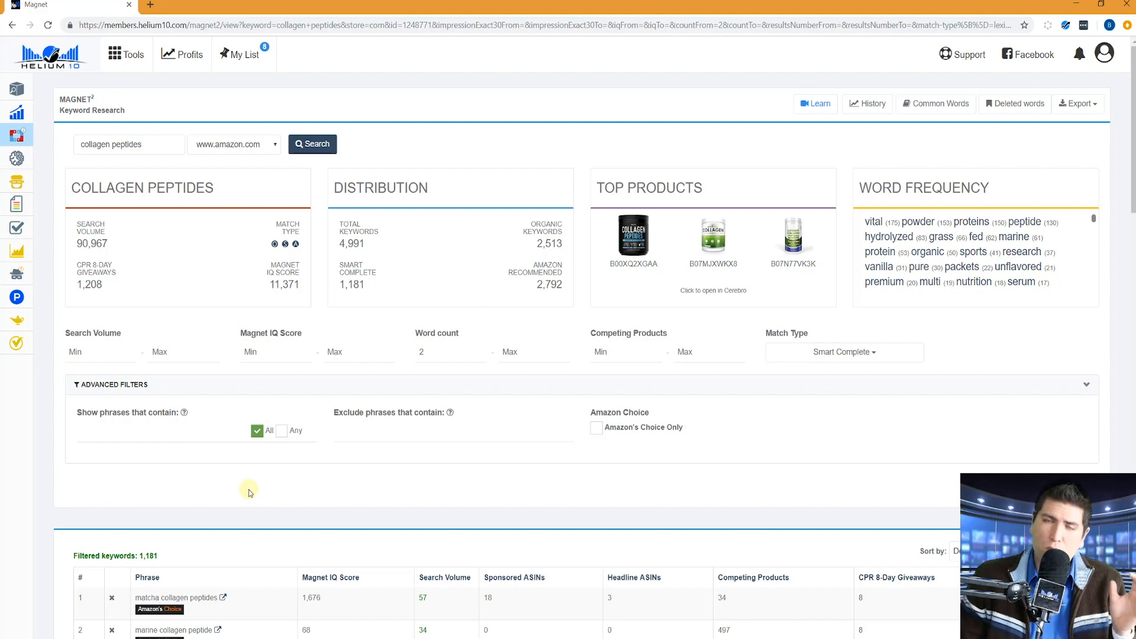
{"action": "mouse_move", "coordinate": [224, 545]}
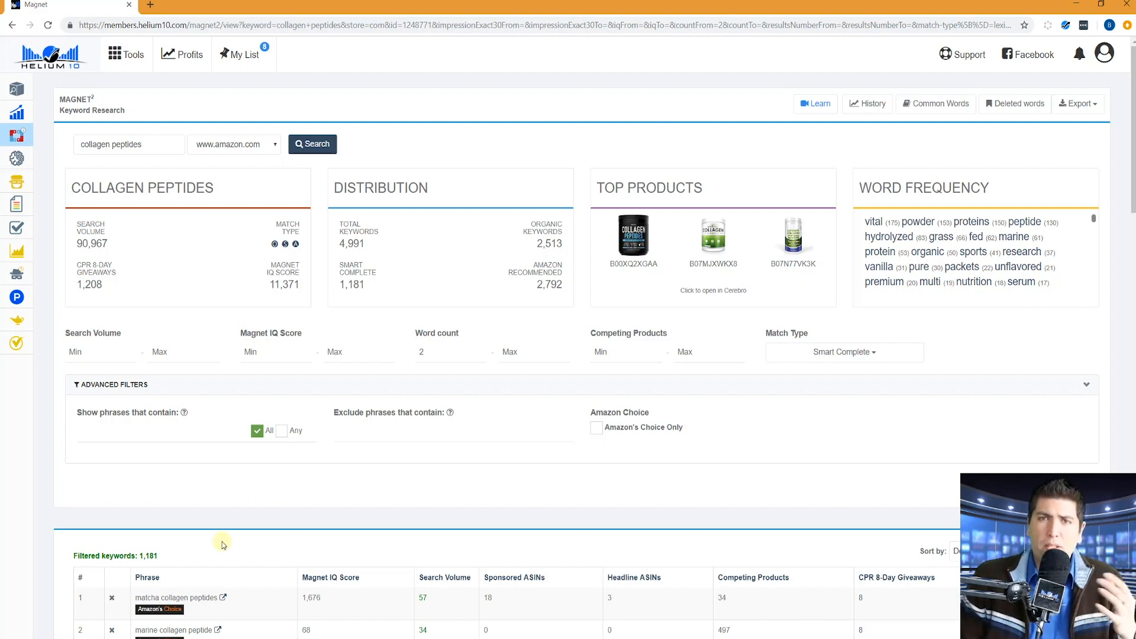
{"action": "mouse_move", "coordinate": [213, 554]}
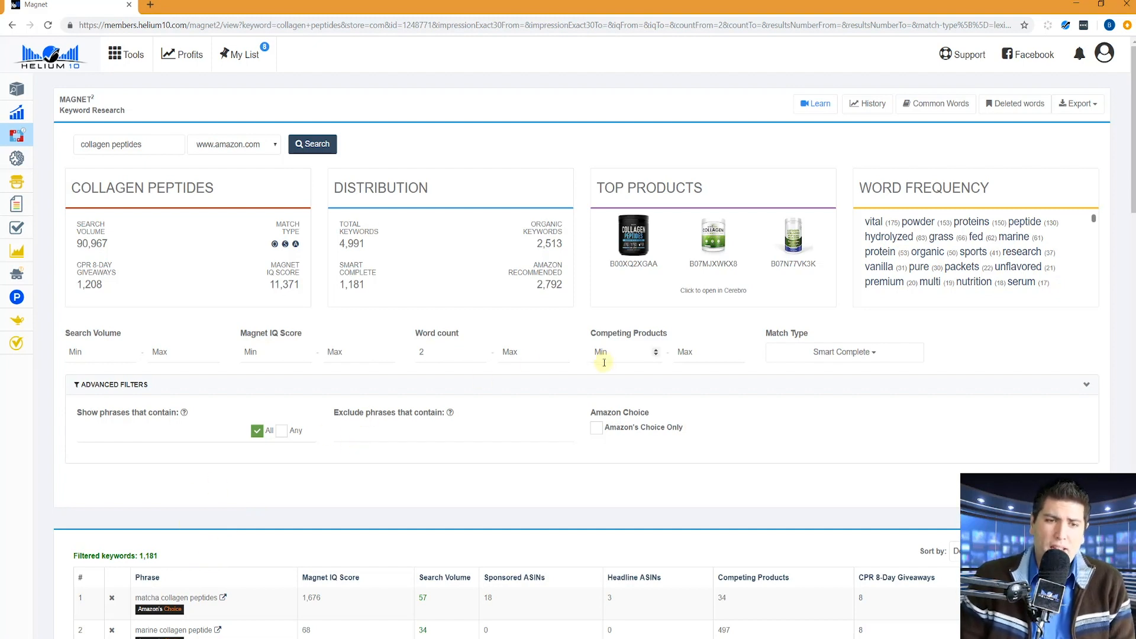
Clear the Smart Complete match filter, restoring 4,822 keywords, and start the Word count Min field.
{"action": "left_click", "coordinate": [844, 351]}
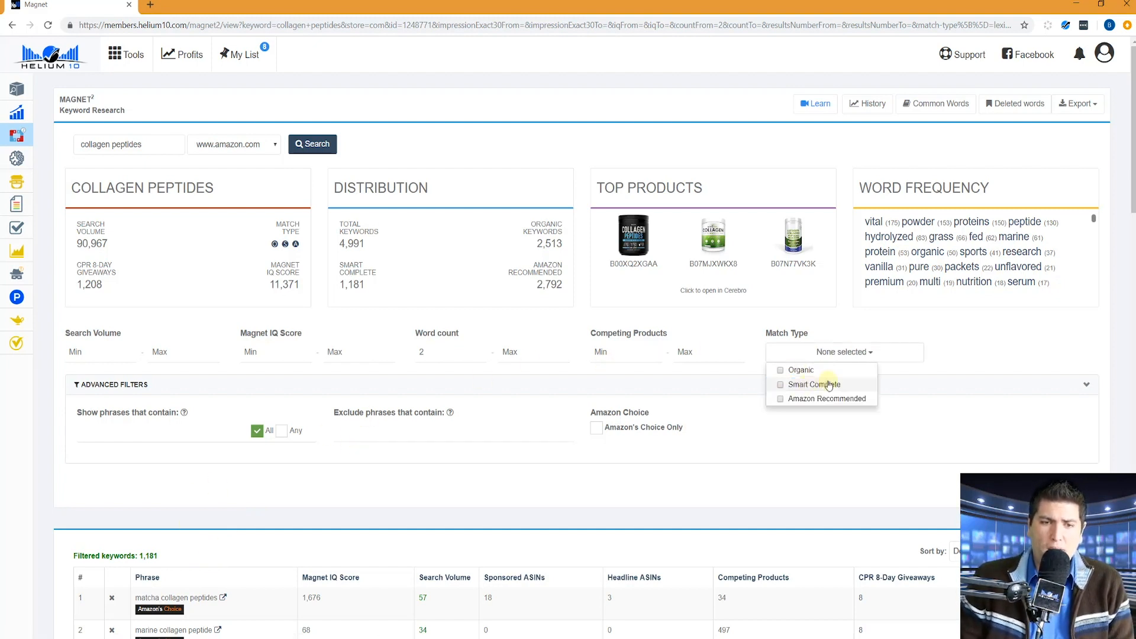
{"action": "left_click", "coordinate": [812, 384]}
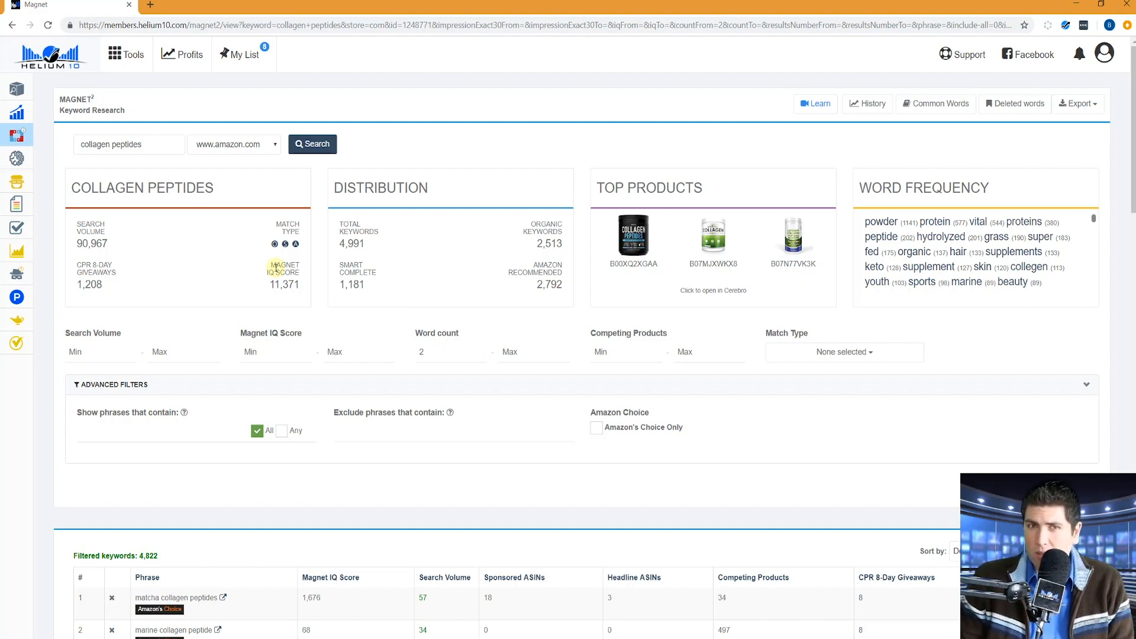
{"action": "left_click", "coordinate": [450, 351]}
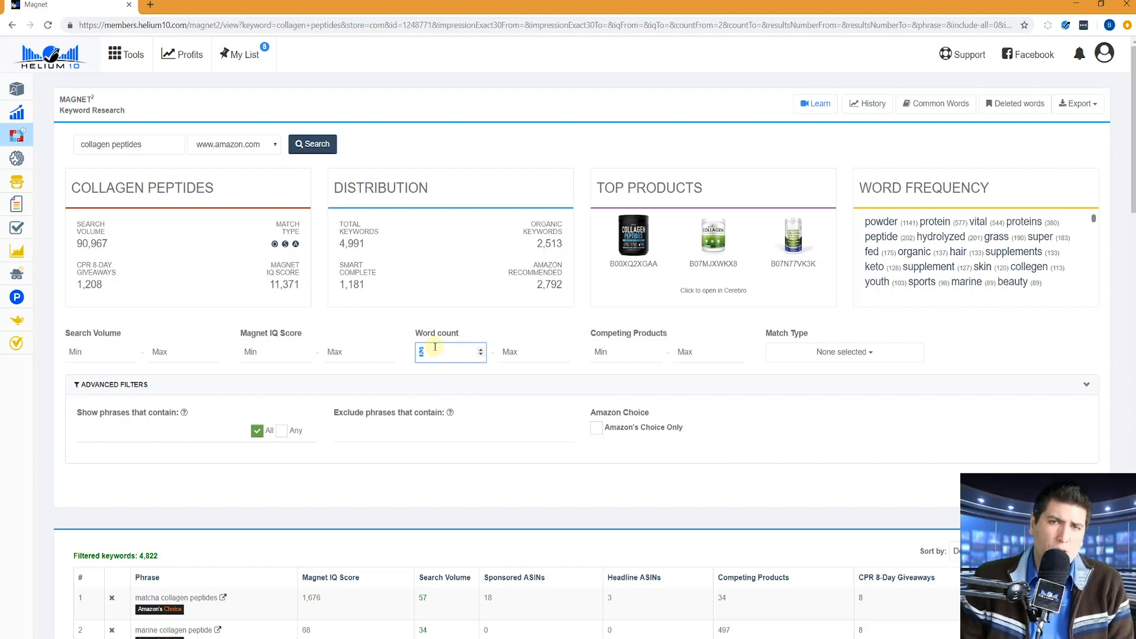
{"action": "mouse_move", "coordinate": [457, 347]}
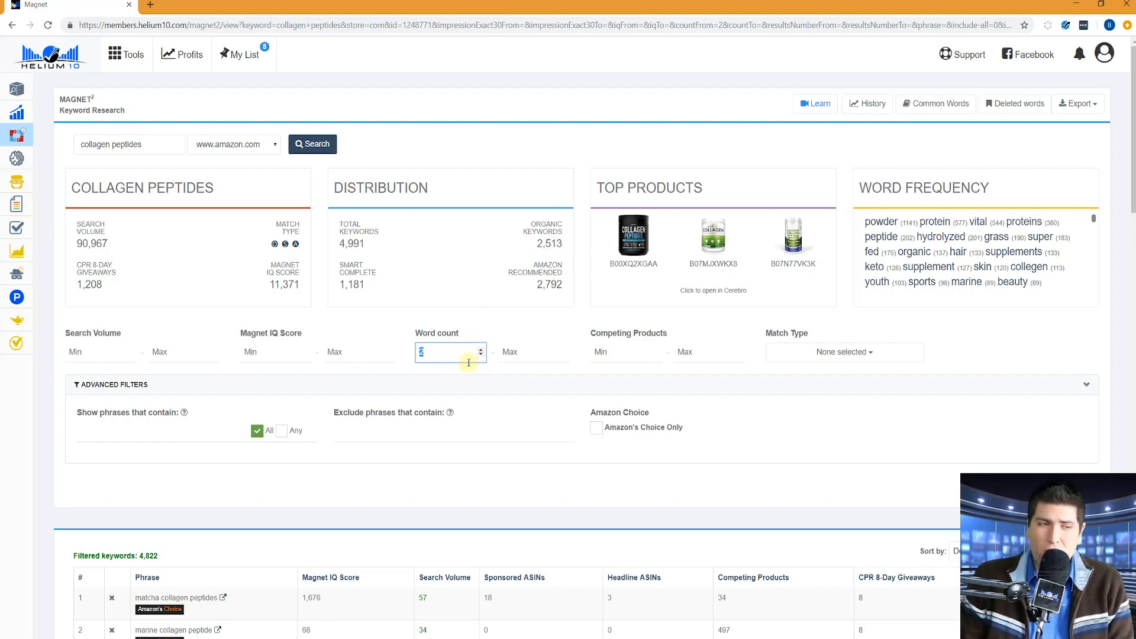
{"action": "mouse_move", "coordinate": [530, 430]}
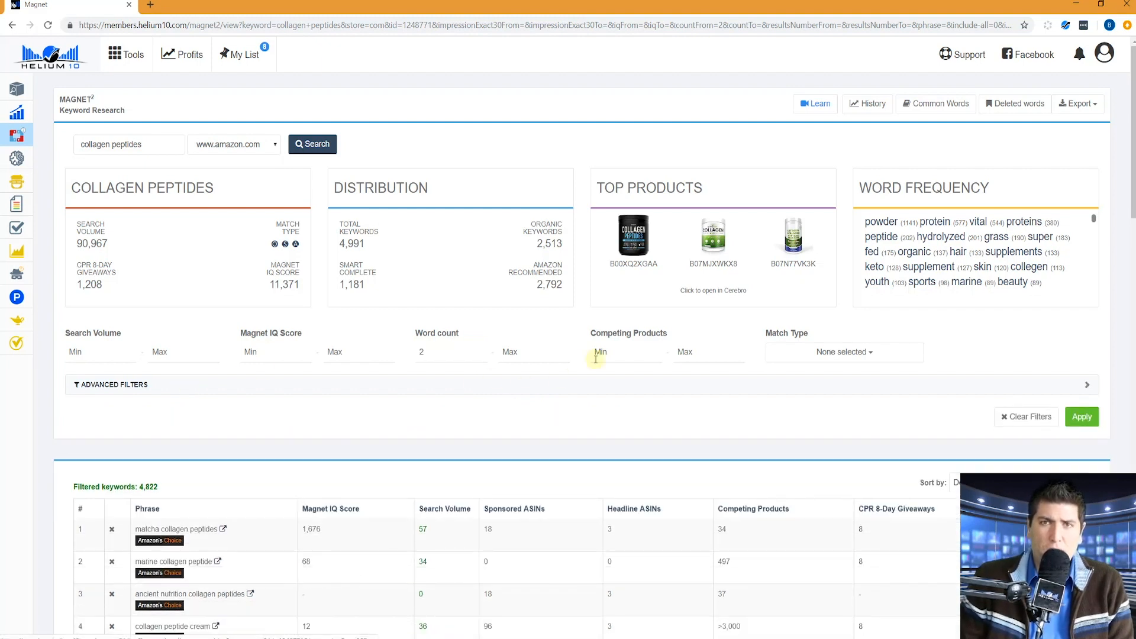
Expand Advanced Filters for included/excluded phrases and Amazon's Choice, then review the results.
{"action": "left_click", "coordinate": [110, 383]}
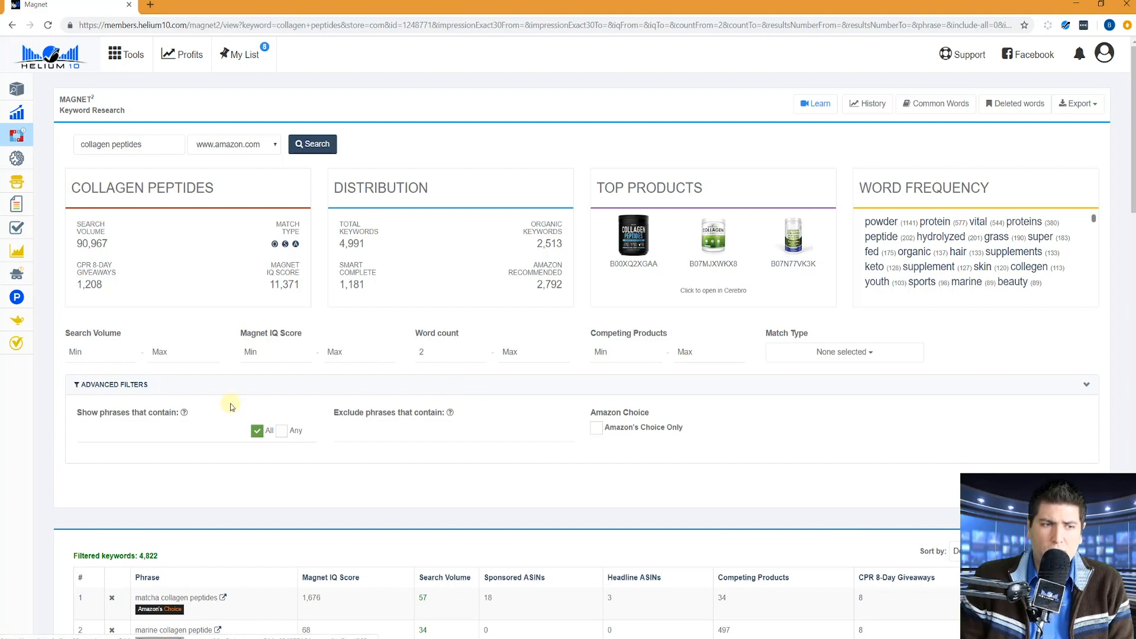
{"action": "mouse_move", "coordinate": [195, 423]}
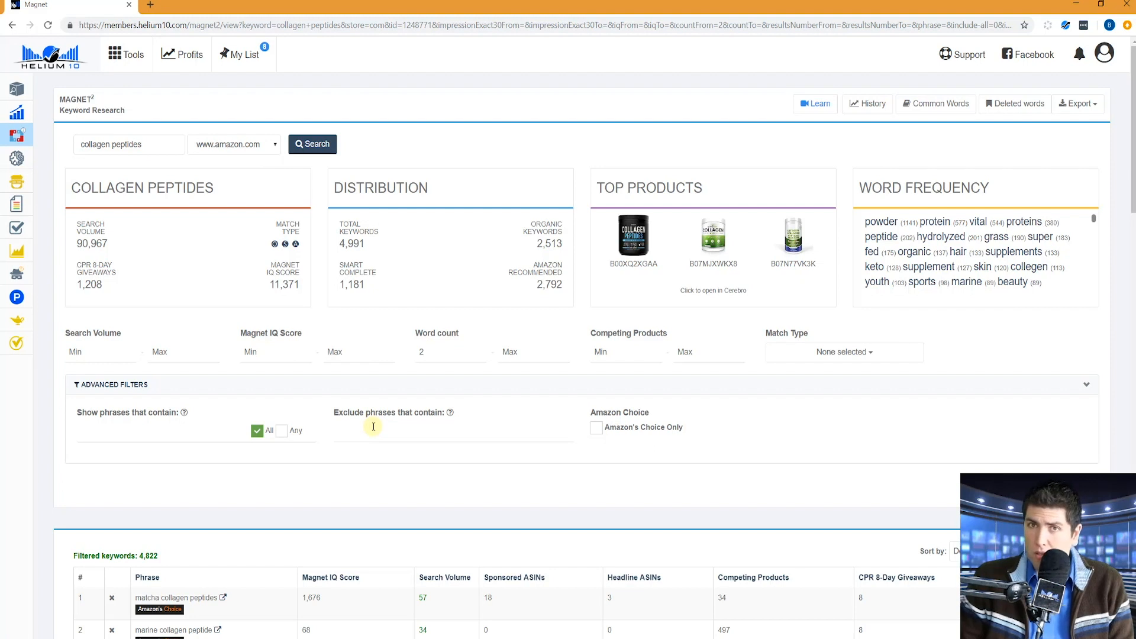
{"action": "mouse_move", "coordinate": [495, 427]}
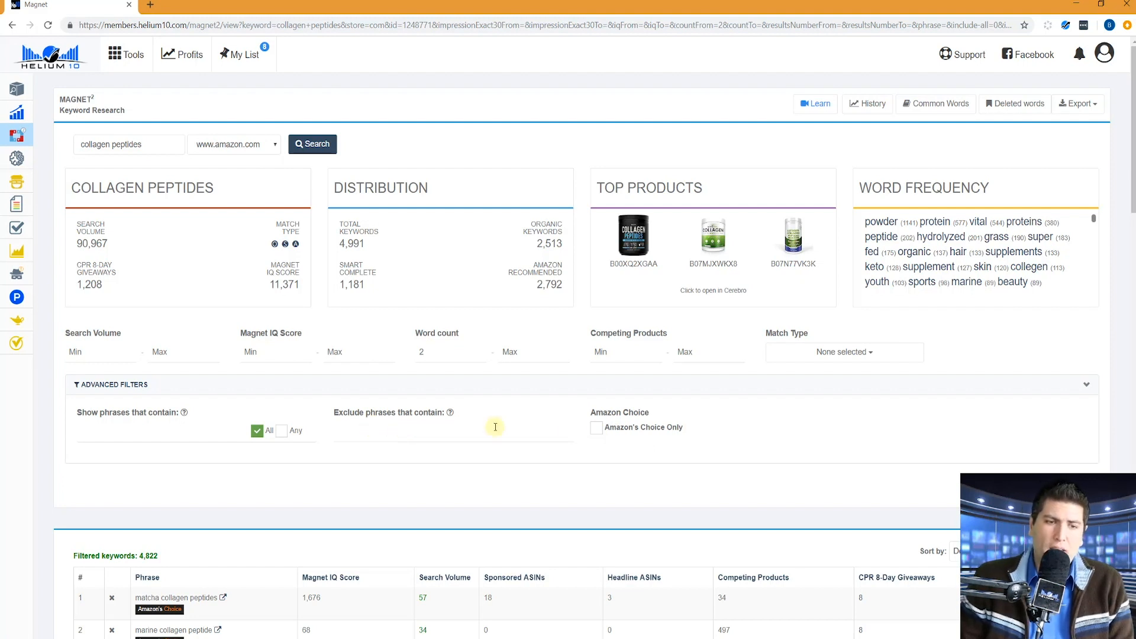
{"action": "scroll", "scroll_direction": "down", "scroll_amount": 3}
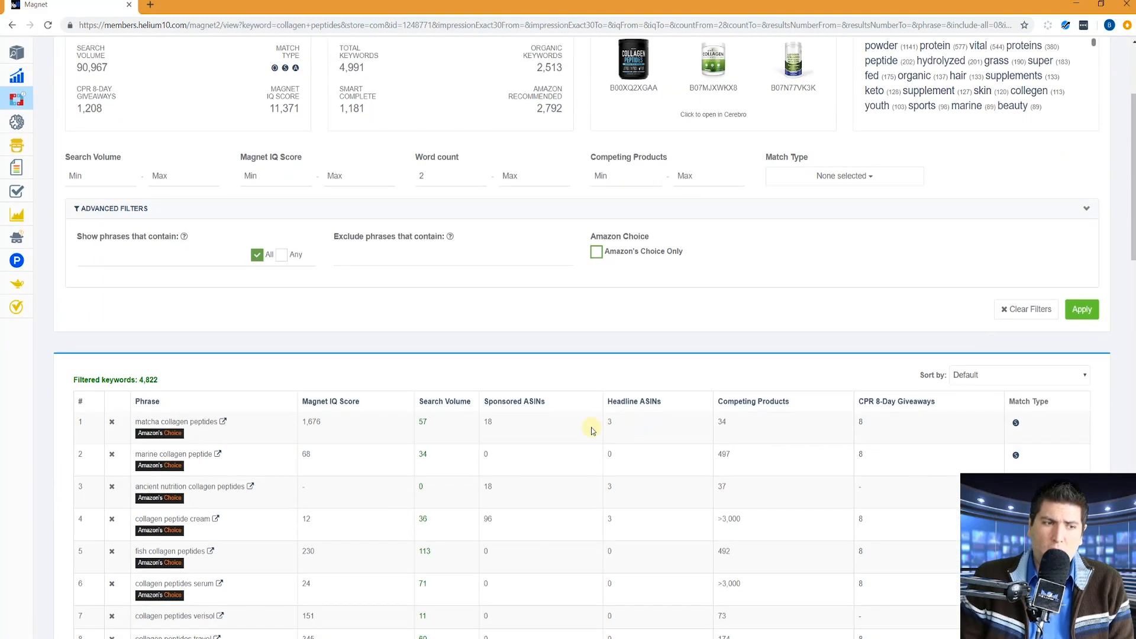
{"action": "scroll", "scroll_direction": "down", "scroll_amount": 3}
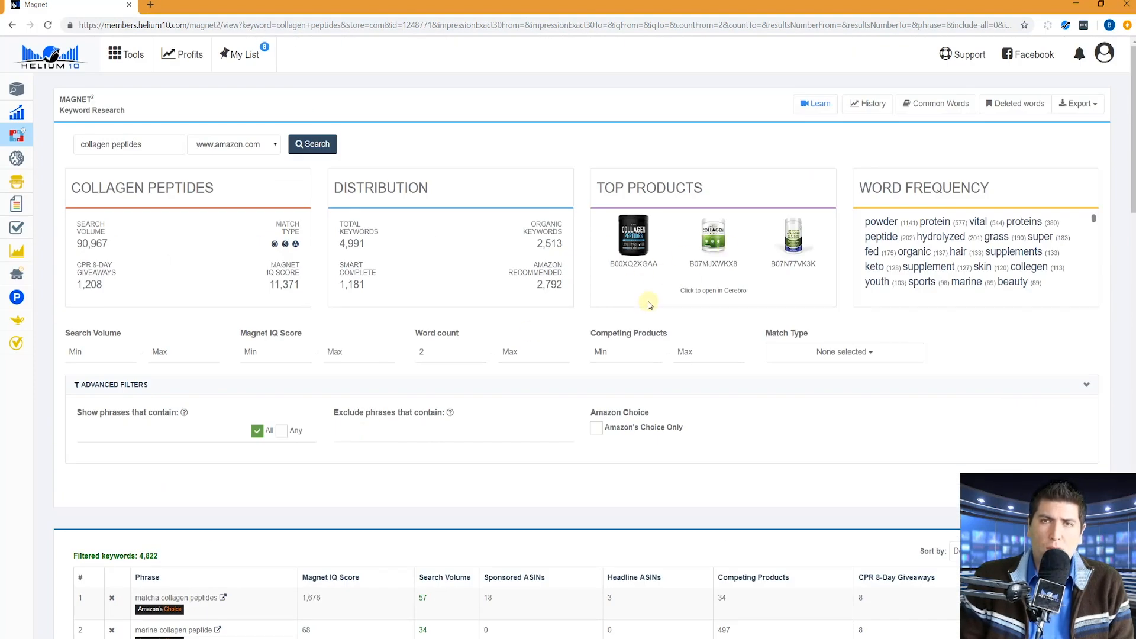
{"action": "scroll", "scroll_direction": "down", "scroll_amount": 3}
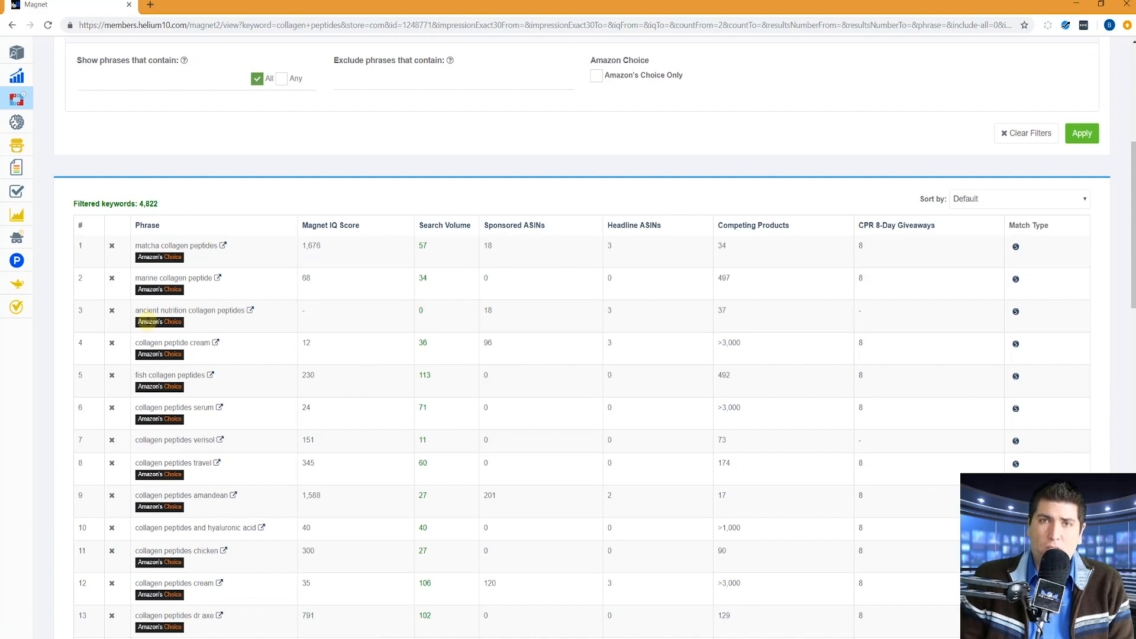
{"action": "scroll", "scroll_direction": "down", "scroll_amount": 3}
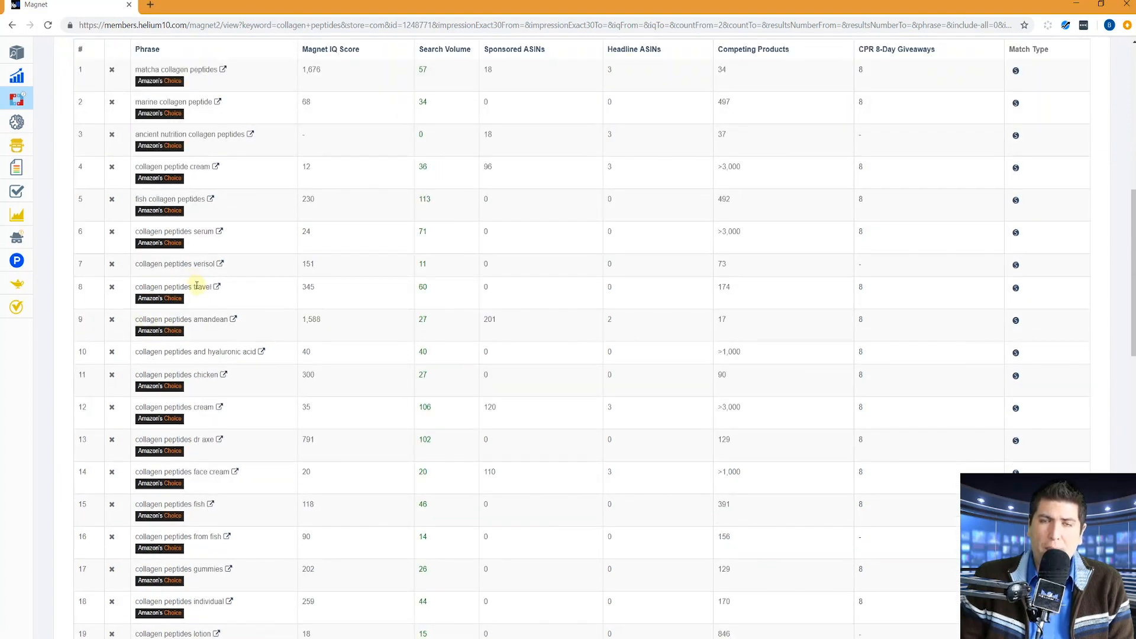
{"action": "mouse_move", "coordinate": [176, 263]}
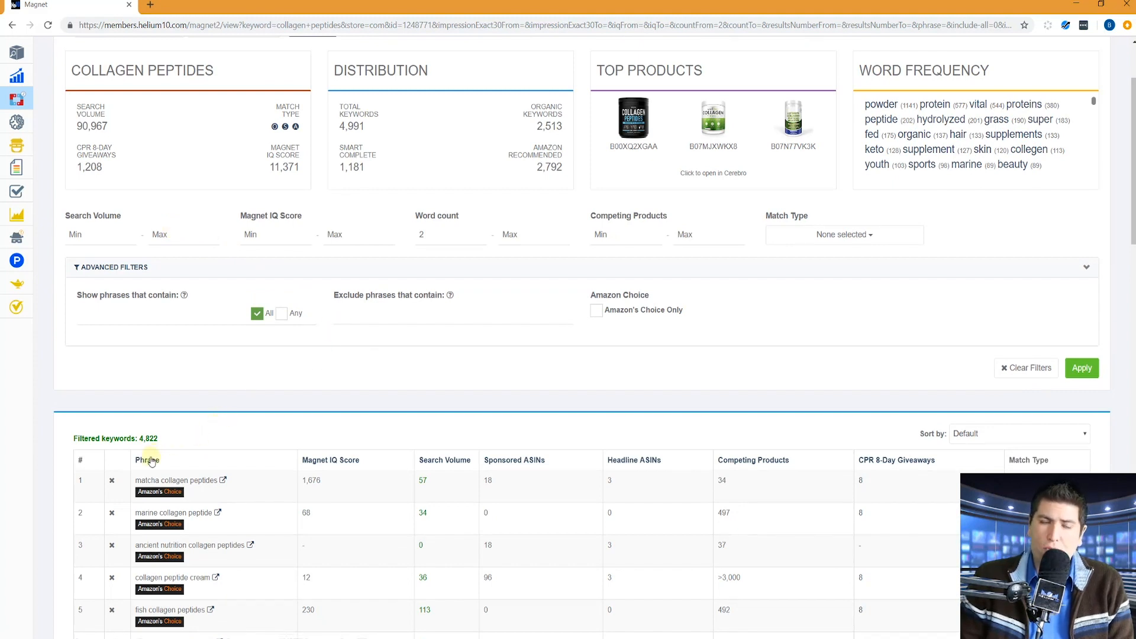
{"action": "mouse_move", "coordinate": [330, 459]}
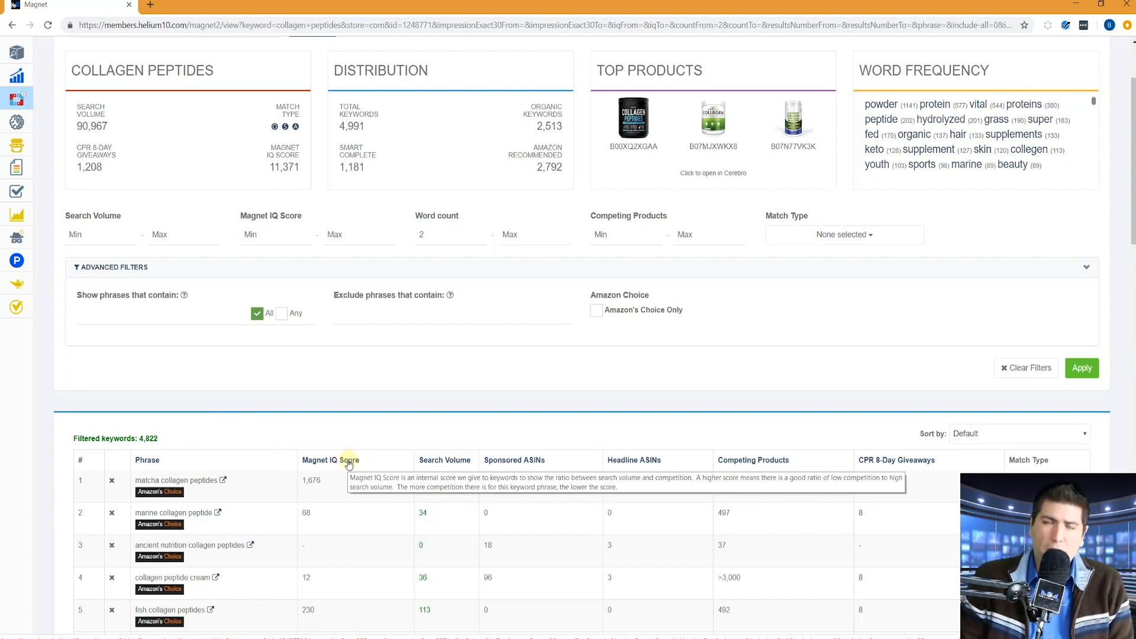
{"action": "mouse_move", "coordinate": [572, 483]}
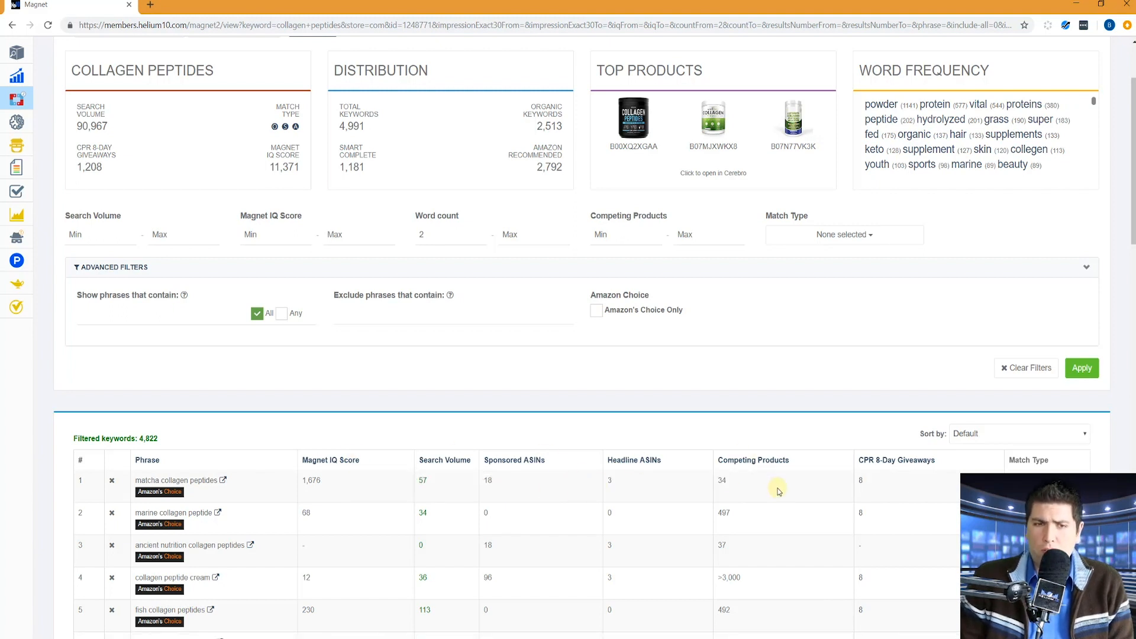
{"action": "mouse_move", "coordinate": [428, 465]}
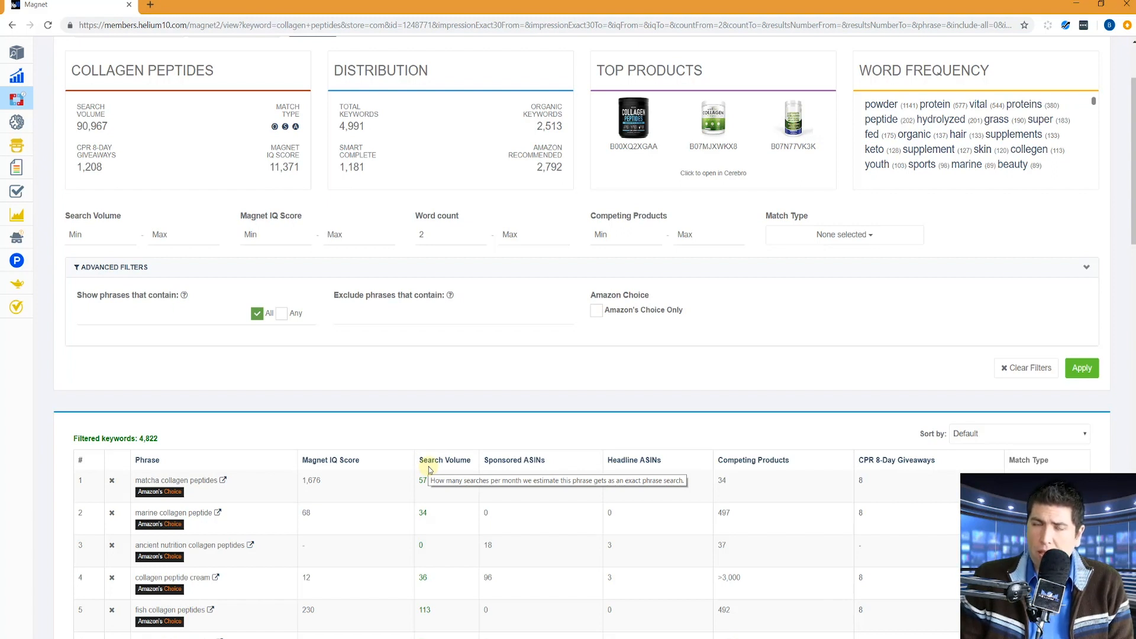
{"action": "mouse_move", "coordinate": [499, 464]}
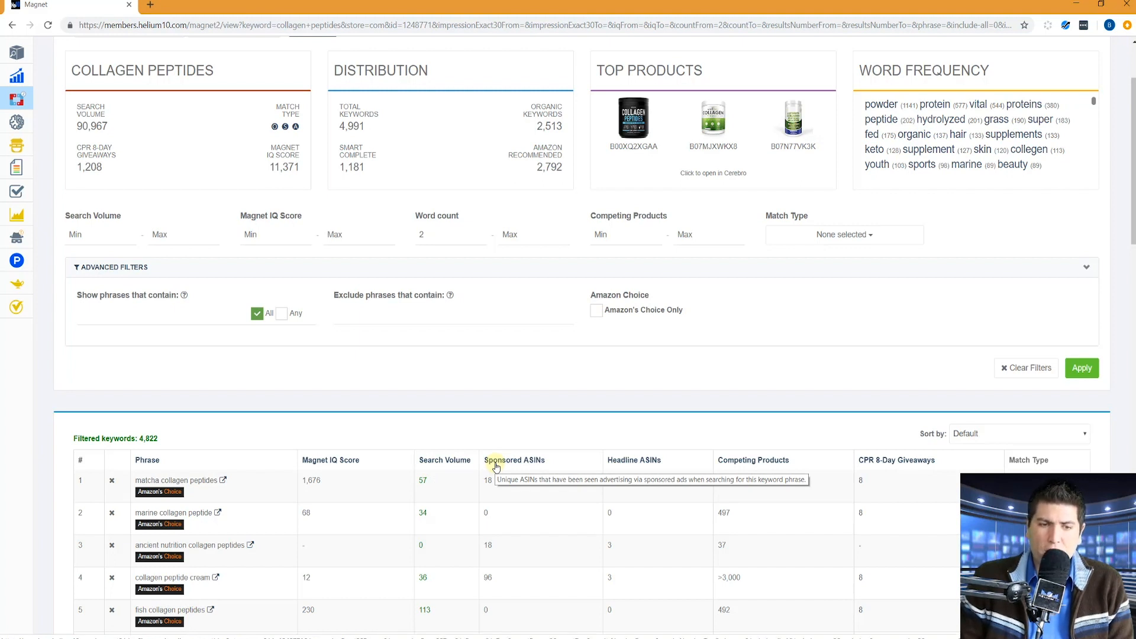
{"action": "mouse_move", "coordinate": [205, 489]}
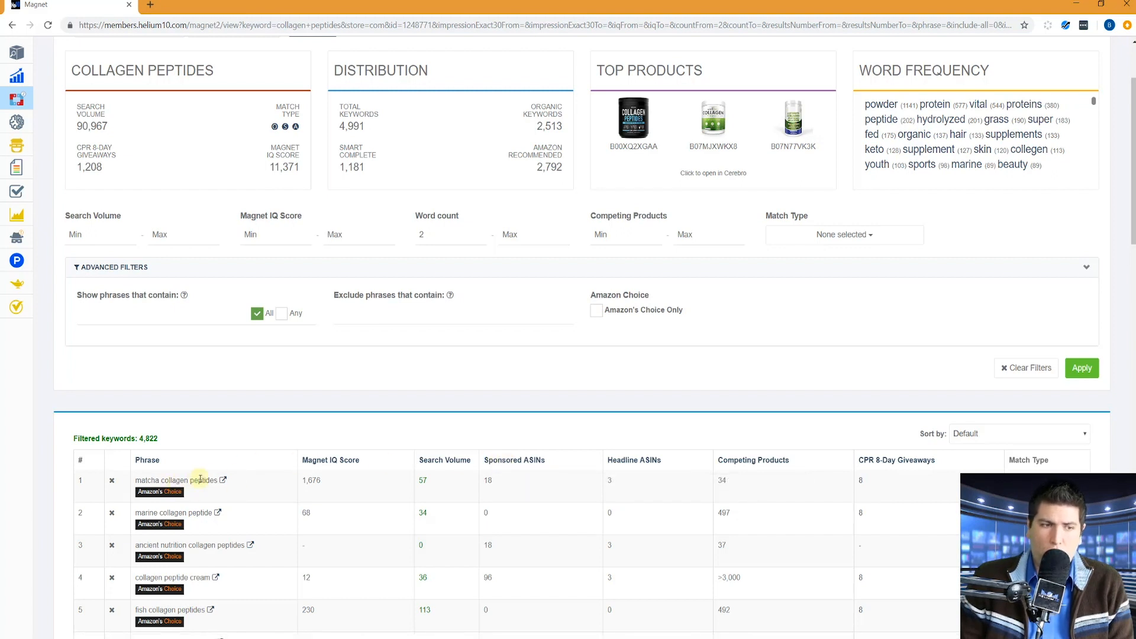
View Amazon results for 'matcha collagen peptides' and compare with its Magnet row (34 competing products).
{"action": "left_click", "coordinate": [223, 479]}
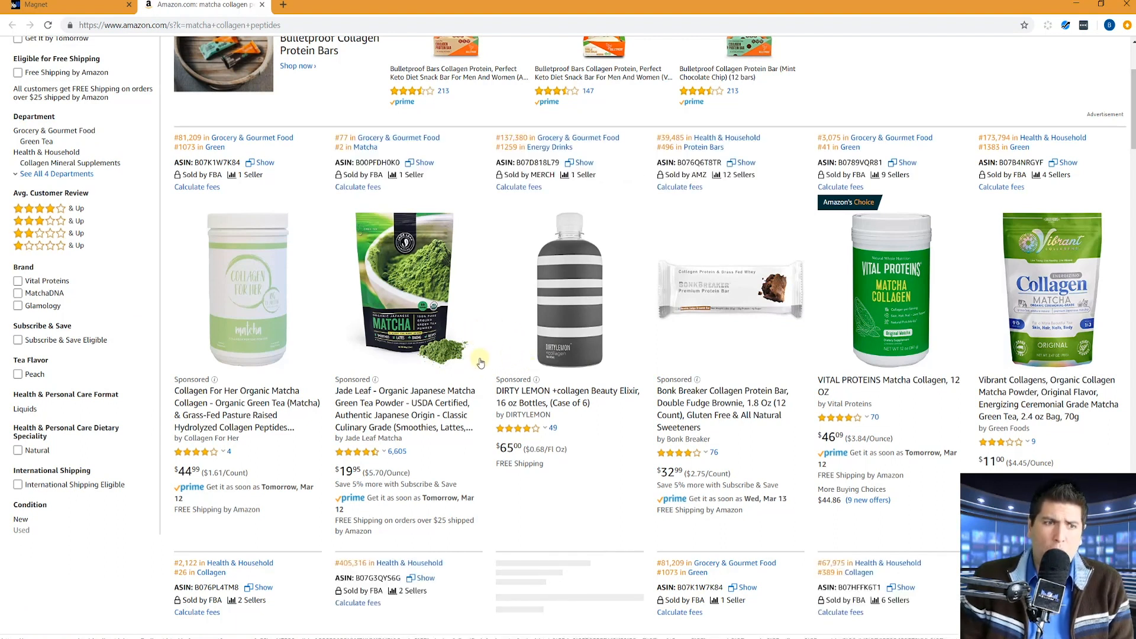
{"action": "mouse_move", "coordinate": [725, 352]}
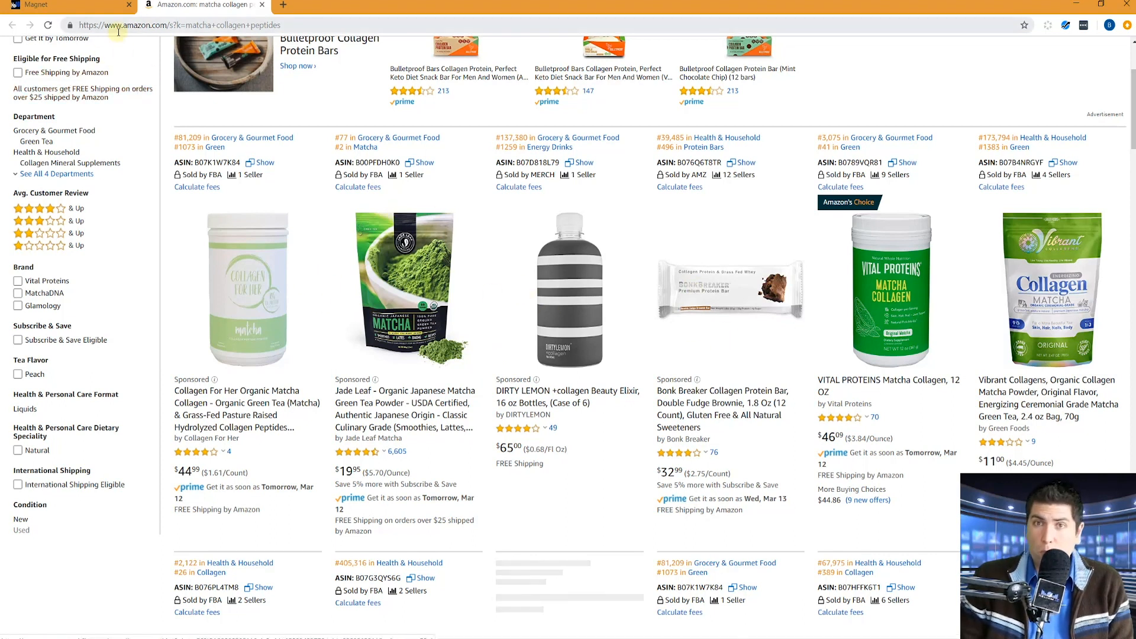
{"action": "left_click", "coordinate": [65, 6]}
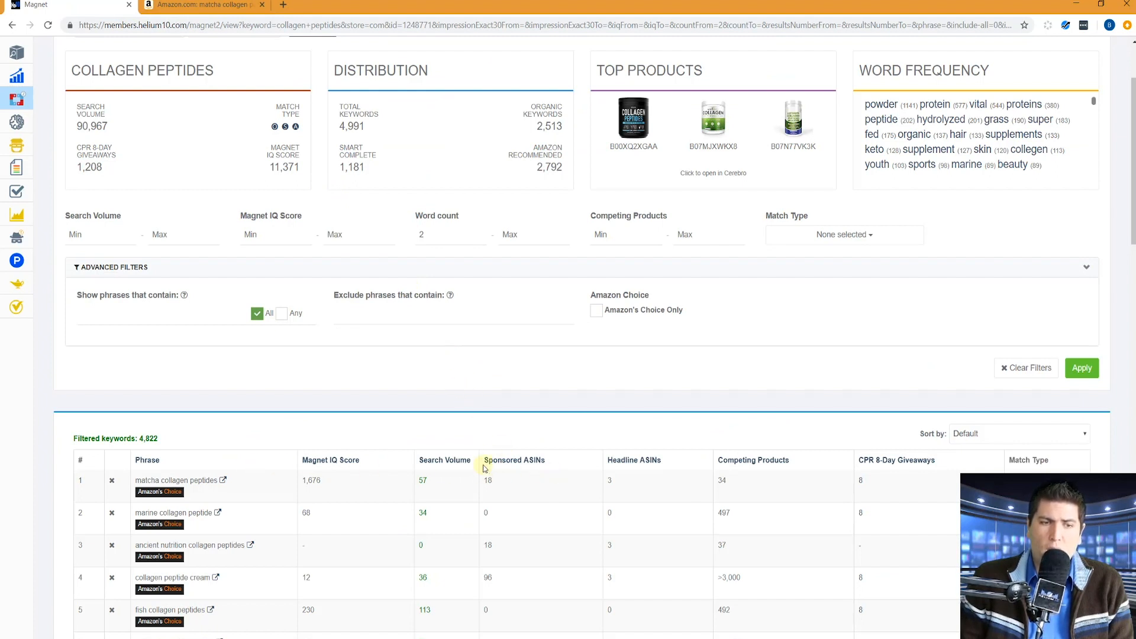
{"action": "mouse_move", "coordinate": [589, 477]}
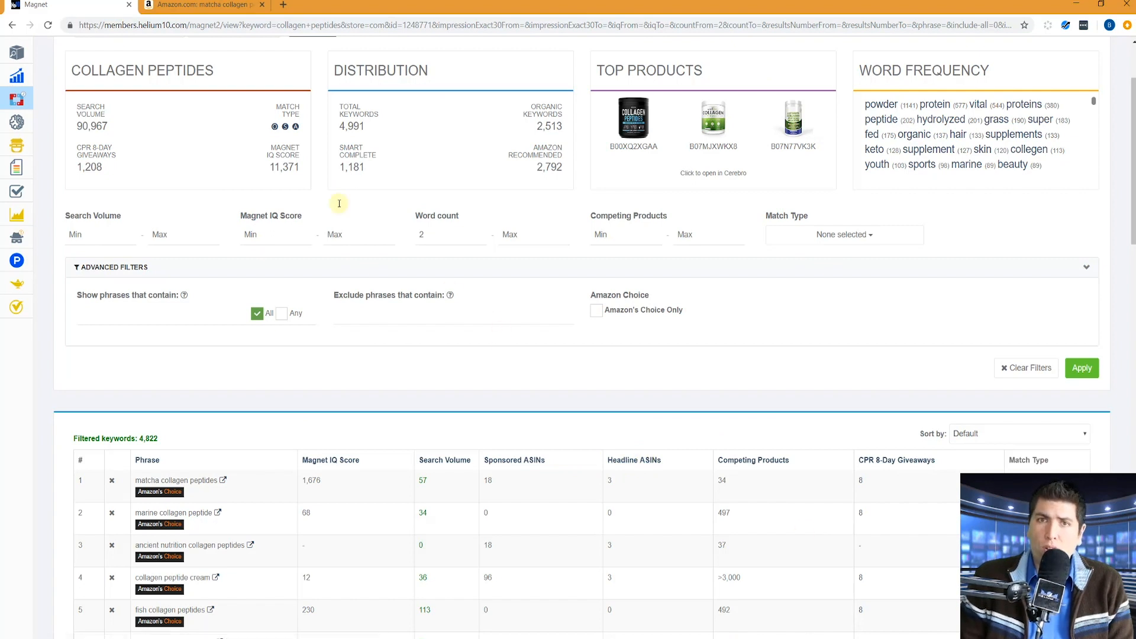
{"action": "left_click", "coordinate": [204, 6]}
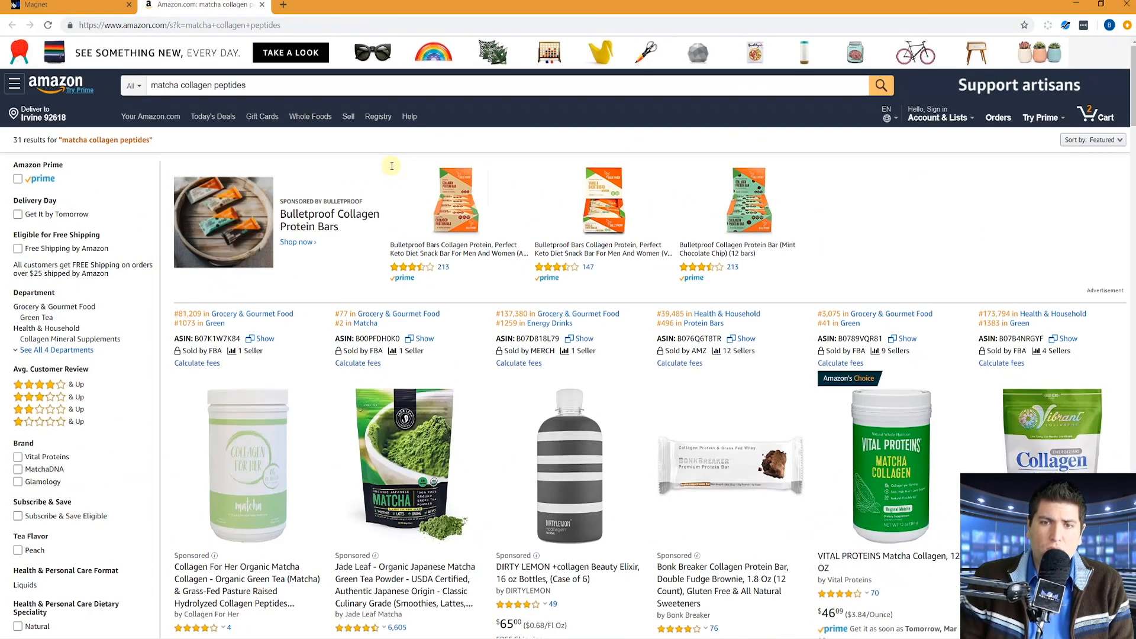
{"action": "mouse_move", "coordinate": [392, 198]}
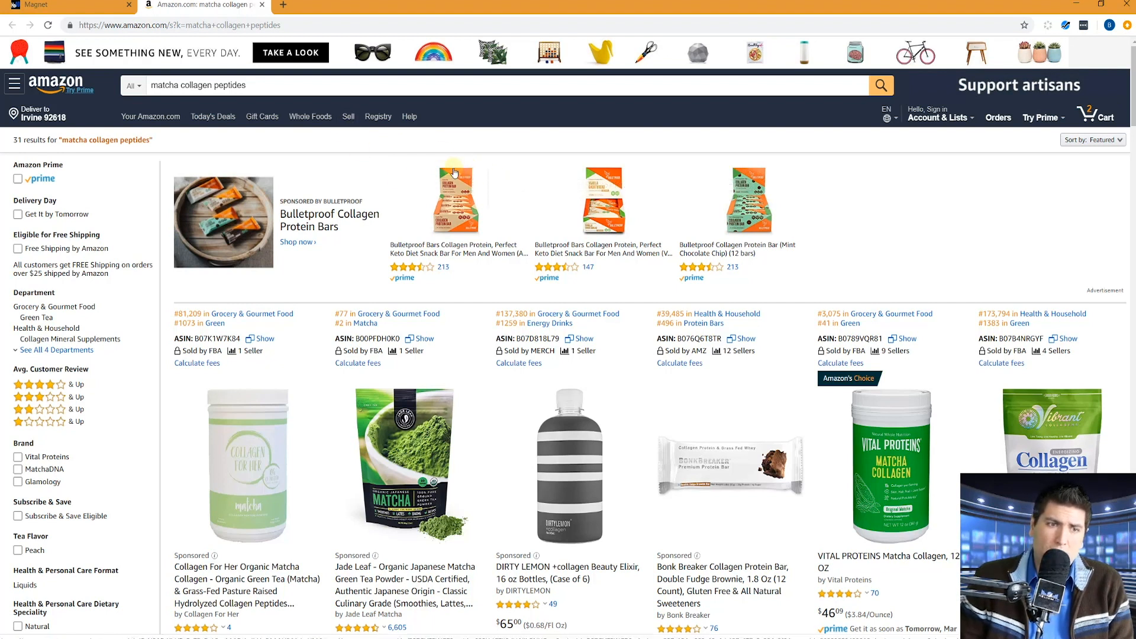
{"action": "mouse_move", "coordinate": [684, 204]}
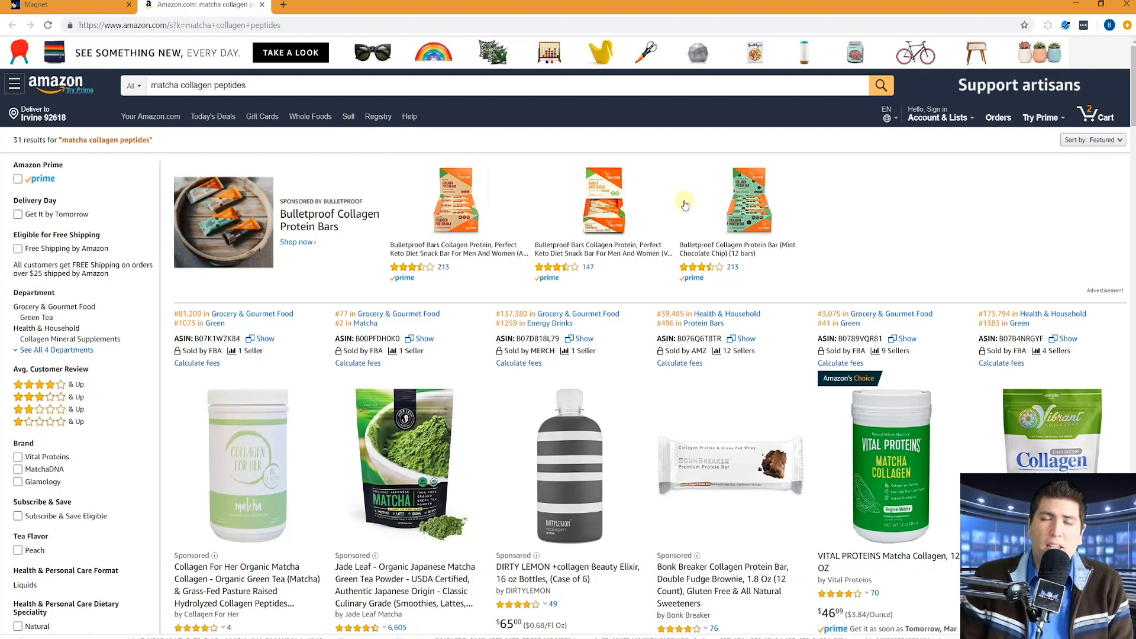
{"action": "mouse_move", "coordinate": [507, 211]}
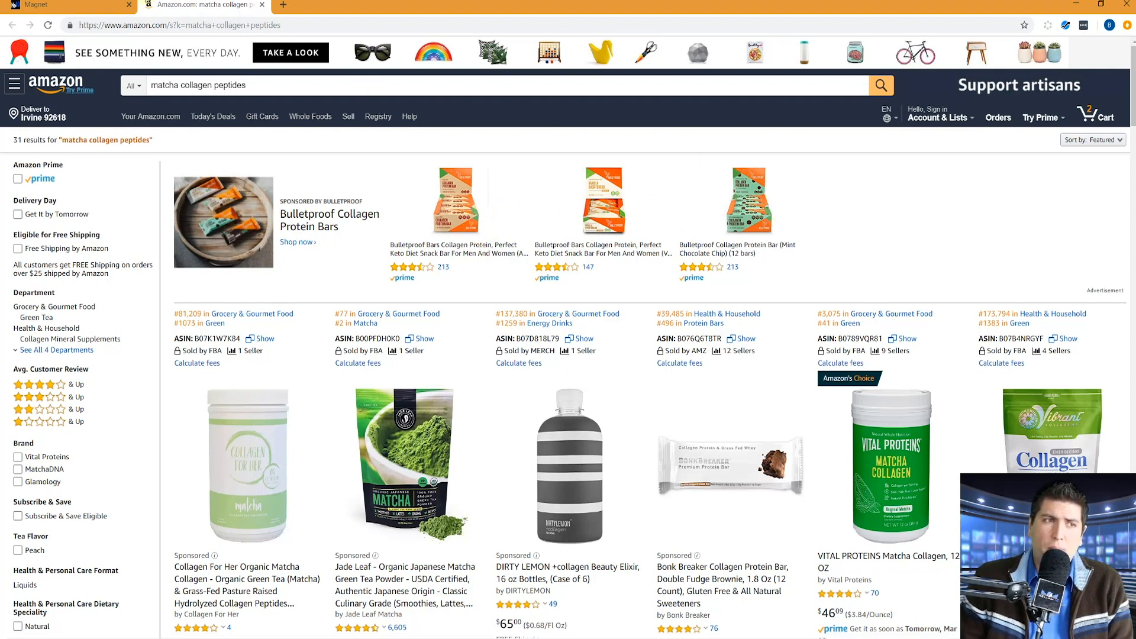
{"action": "left_click", "coordinate": [65, 7]}
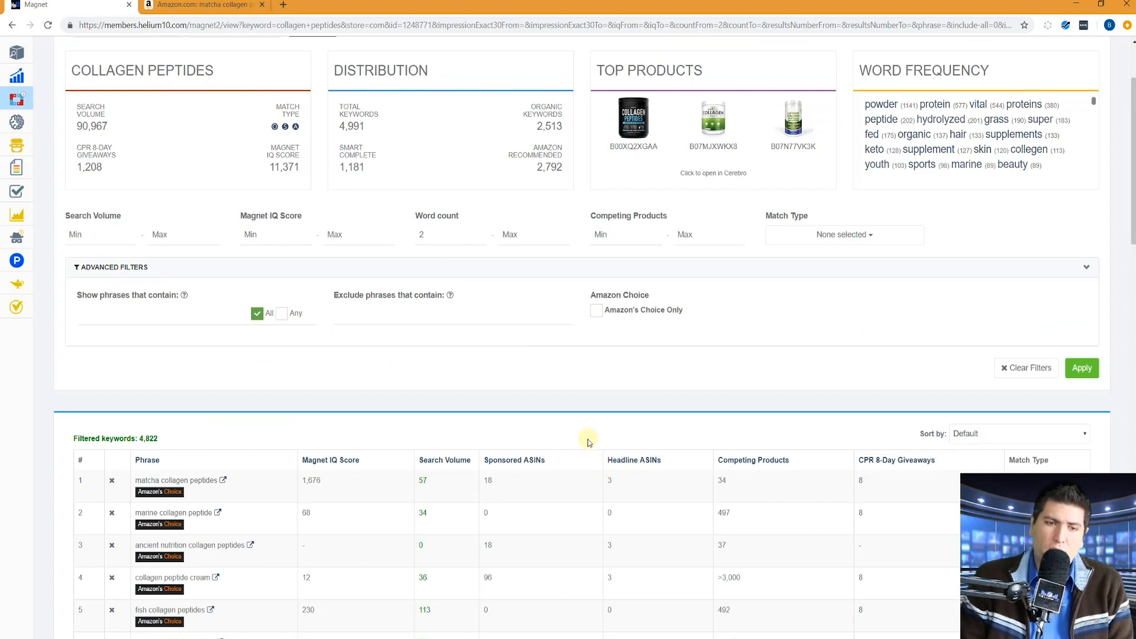
{"action": "mouse_move", "coordinate": [636, 375]}
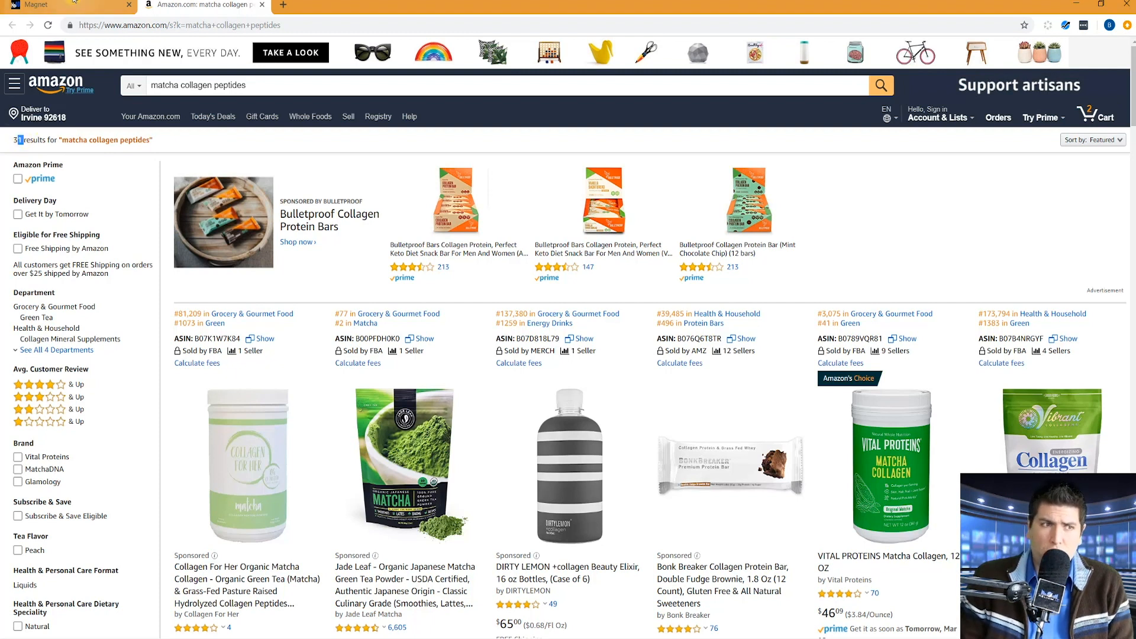
Return to the Magnet tab showing the 4,822 collagen peptides keywords.
{"action": "left_click", "coordinate": [68, 7]}
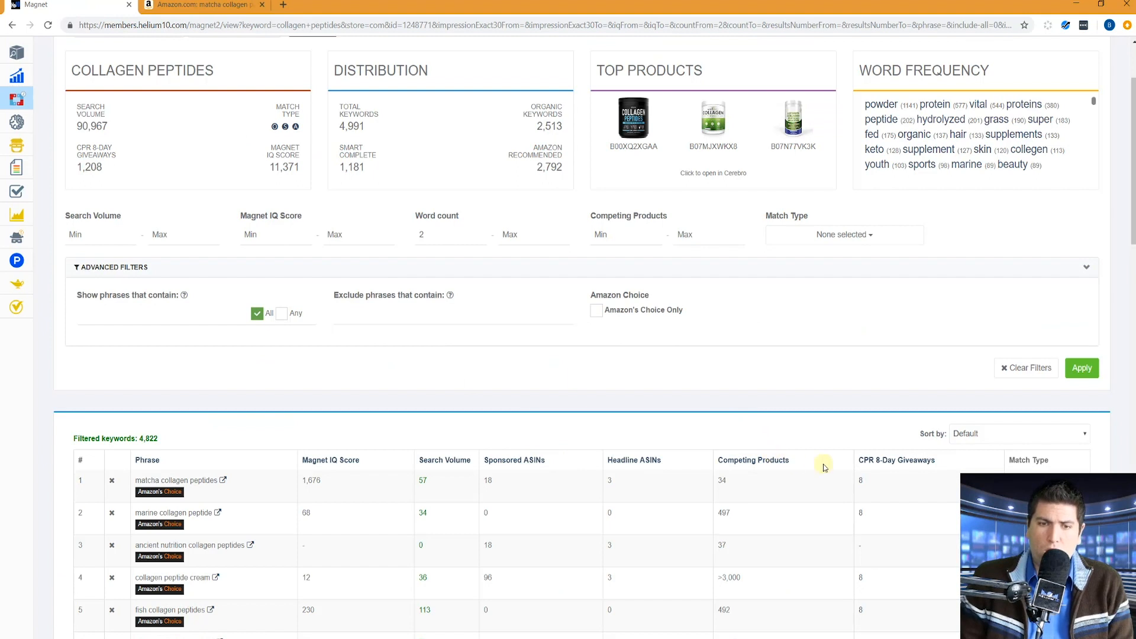
{"action": "mouse_move", "coordinate": [897, 460]}
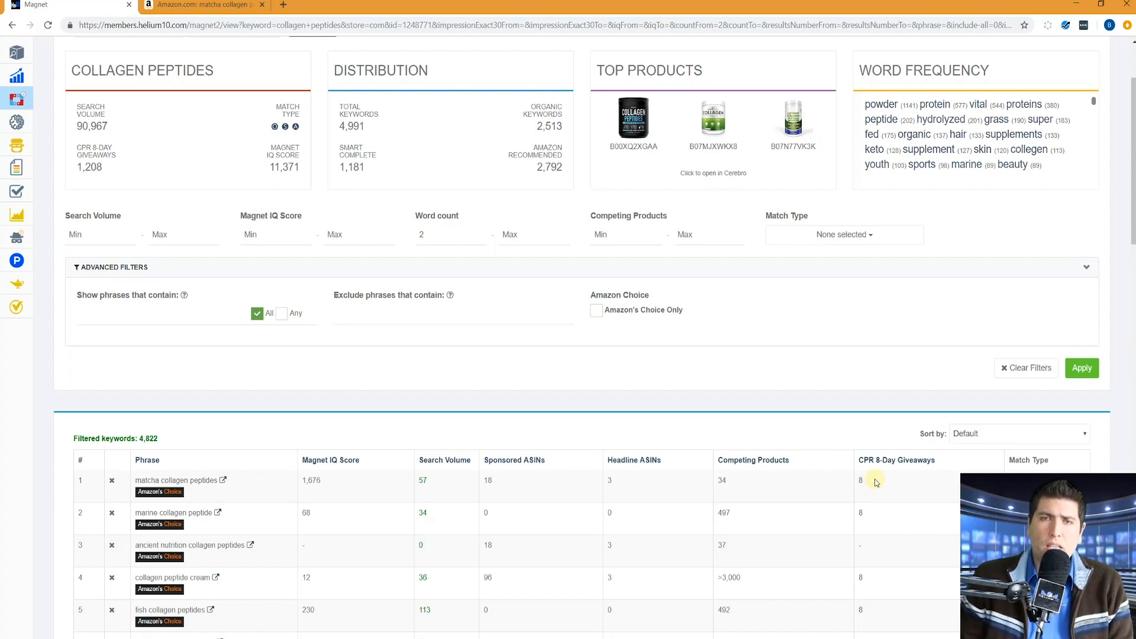
{"action": "mouse_move", "coordinate": [873, 477]}
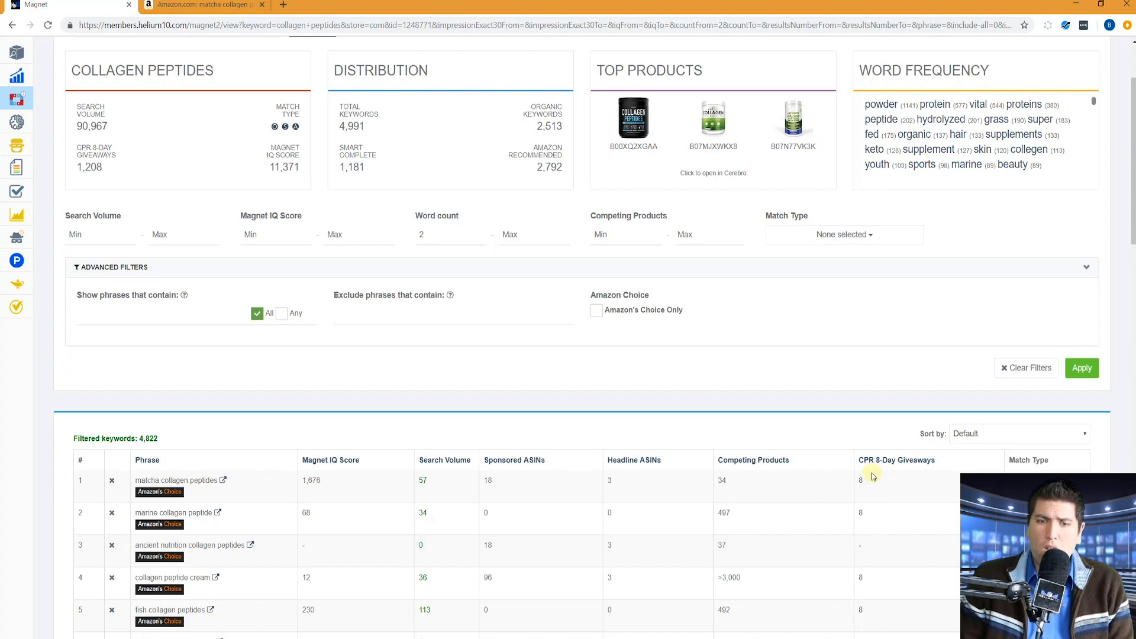
{"action": "mouse_move", "coordinate": [868, 474]}
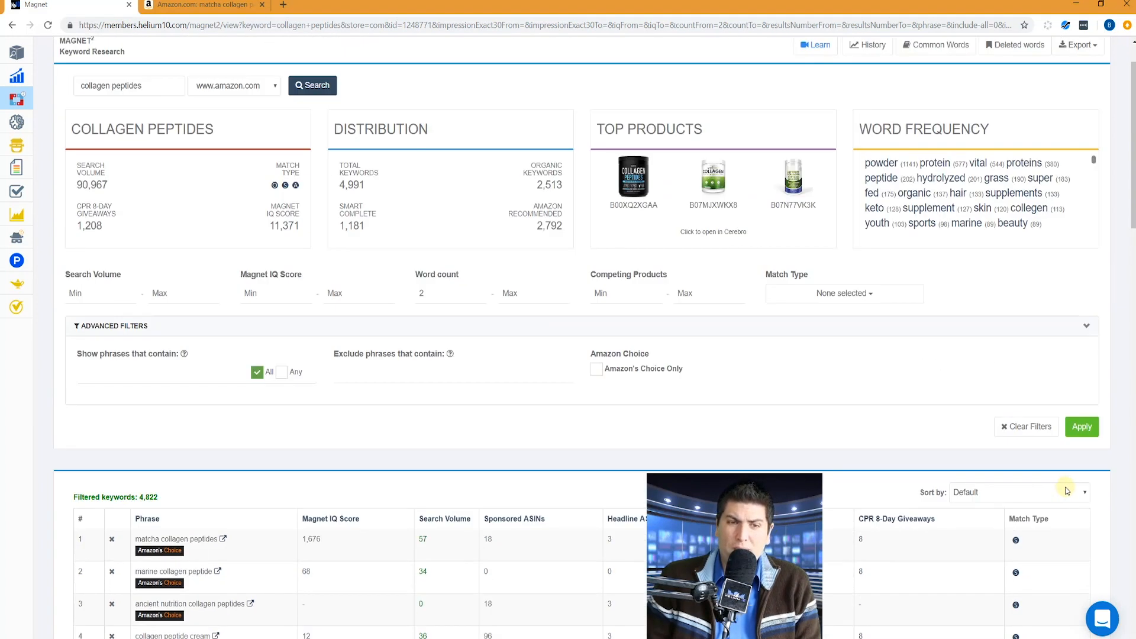
Apply Organic, Smart Complete and Amazon Recommended match types, leaving 181 keywords.
{"action": "left_click", "coordinate": [844, 292]}
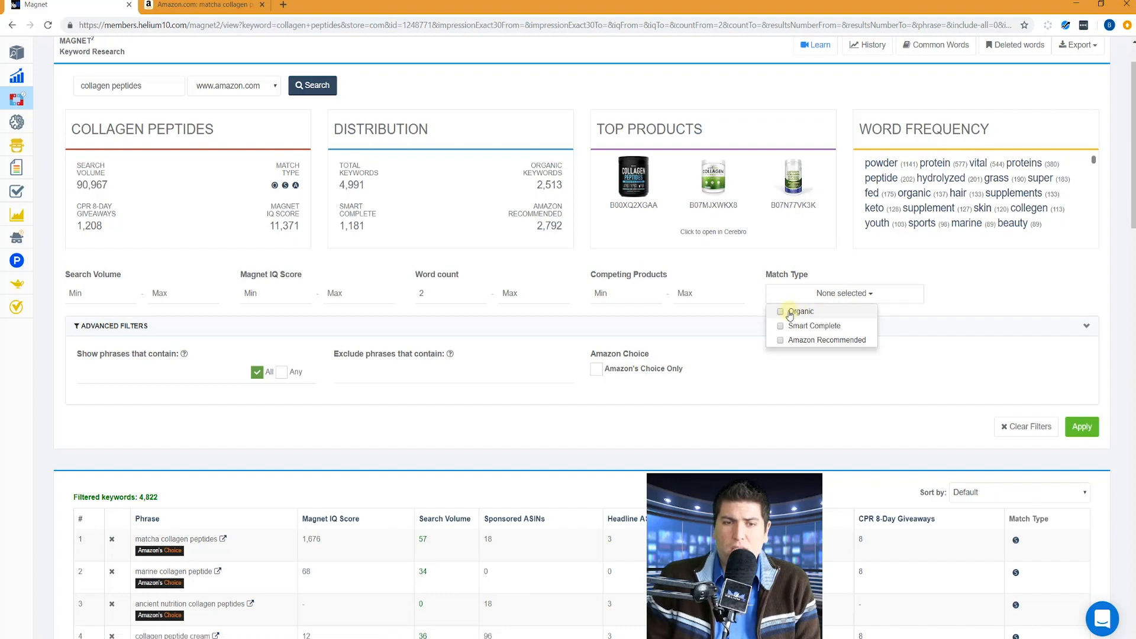
{"action": "left_click", "coordinate": [779, 311]}
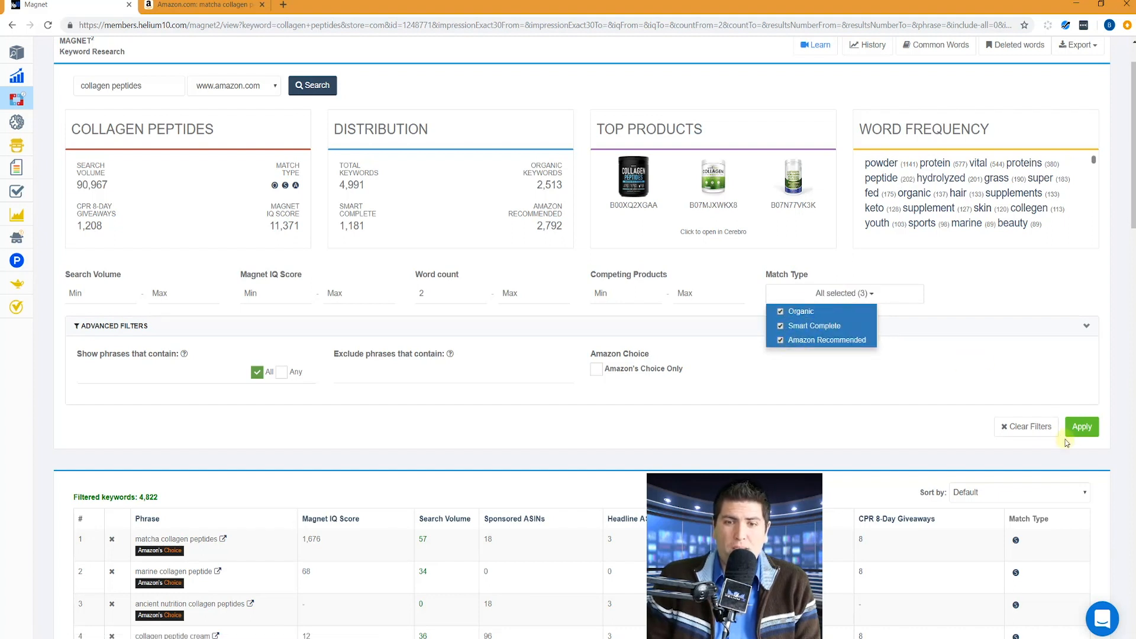
{"action": "left_click", "coordinate": [1080, 426]}
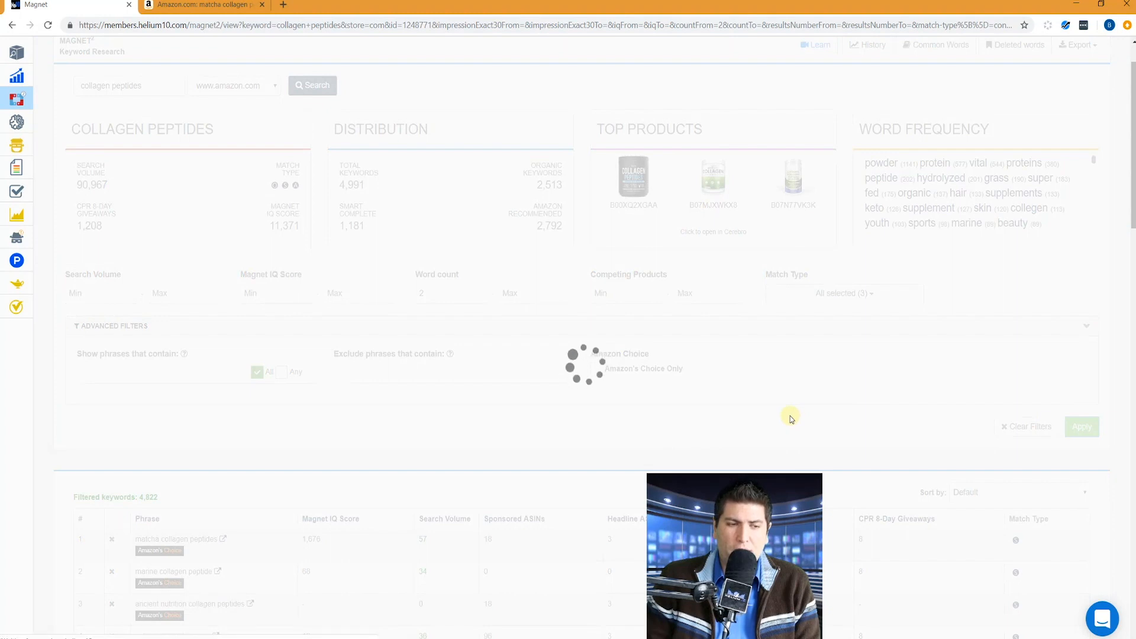
{"action": "scroll", "scroll_direction": "down", "scroll_amount": 3}
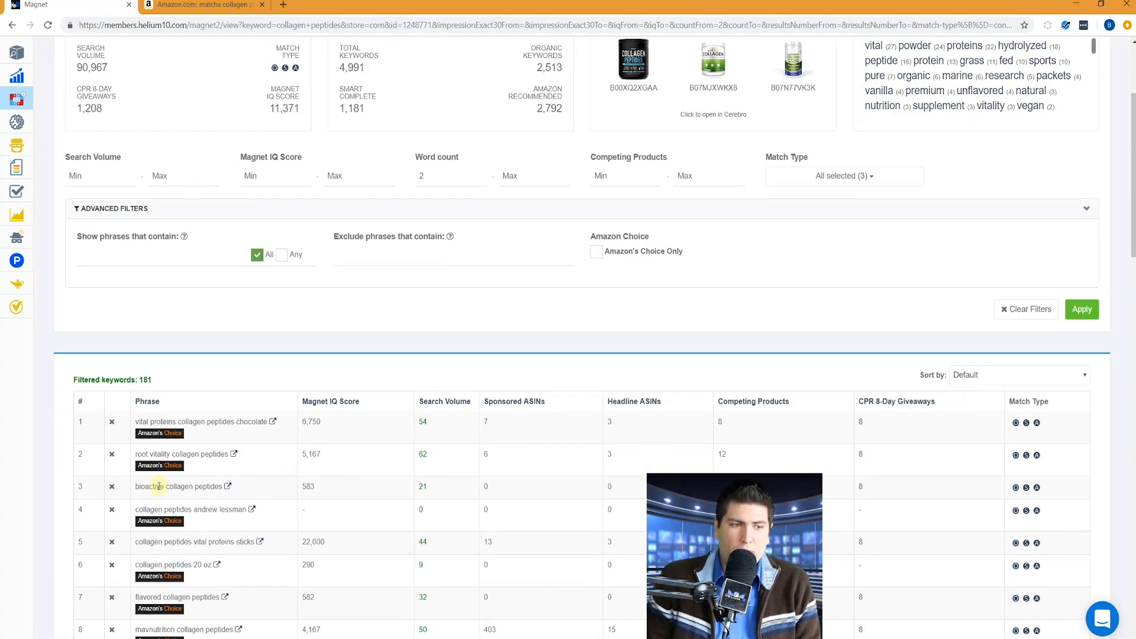
{"action": "mouse_move", "coordinate": [984, 493]}
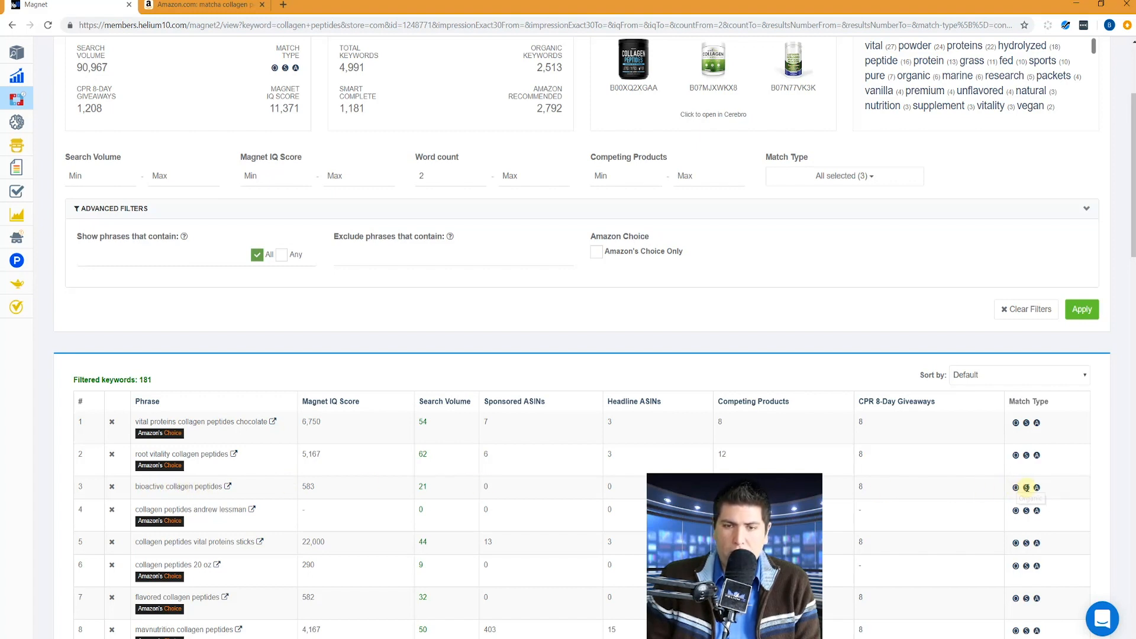
{"action": "mouse_move", "coordinate": [1025, 486]}
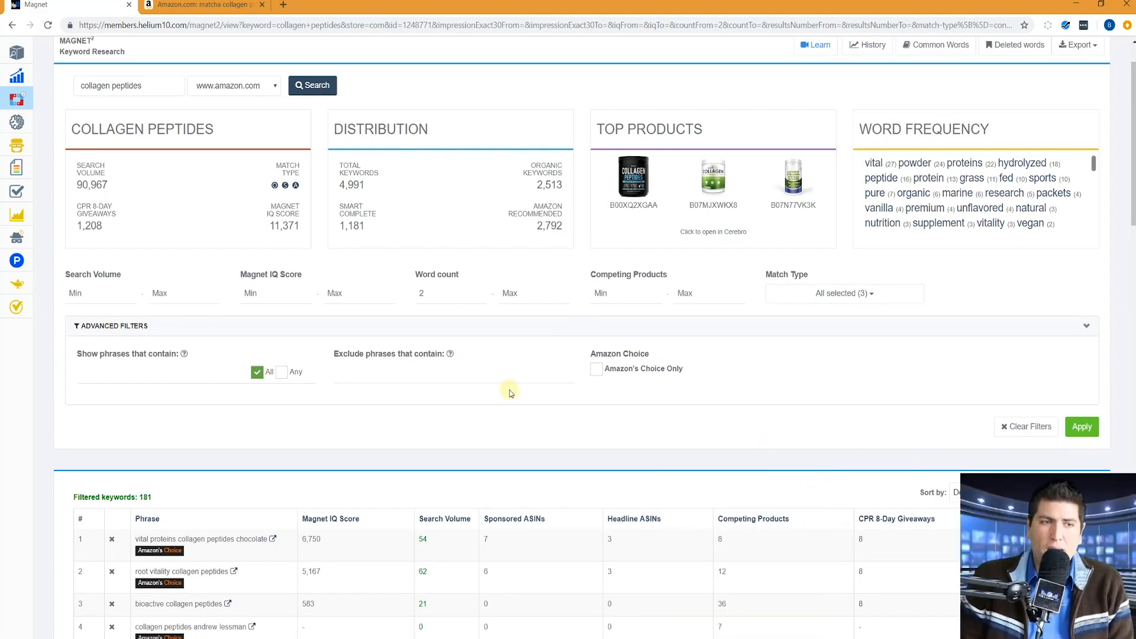
{"action": "mouse_move", "coordinate": [424, 334]}
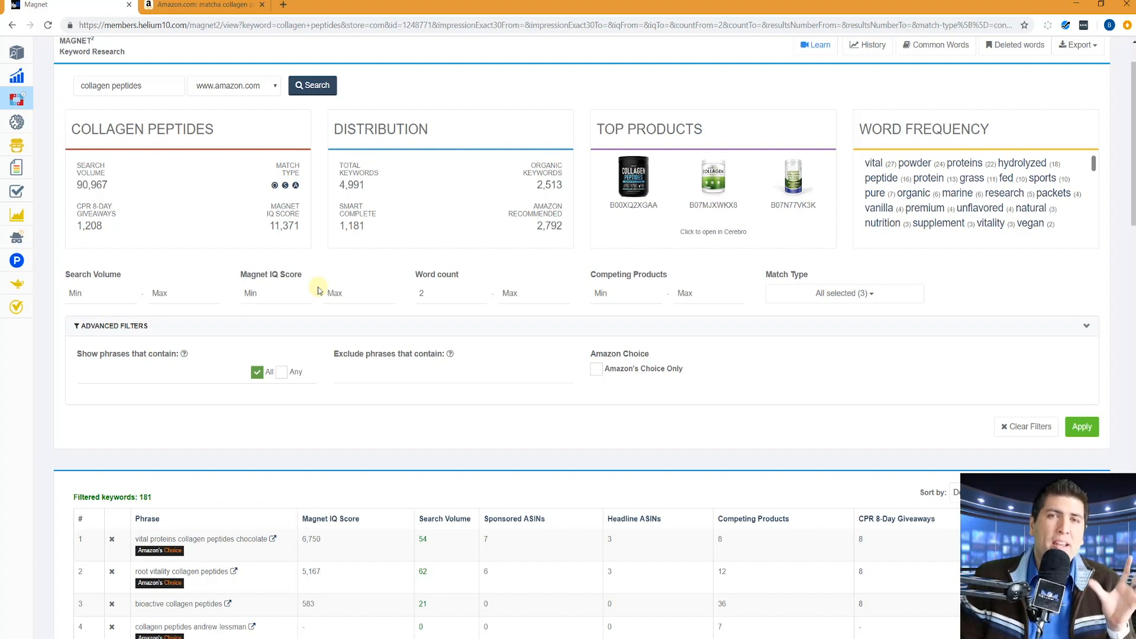
{"action": "mouse_move", "coordinate": [402, 328]}
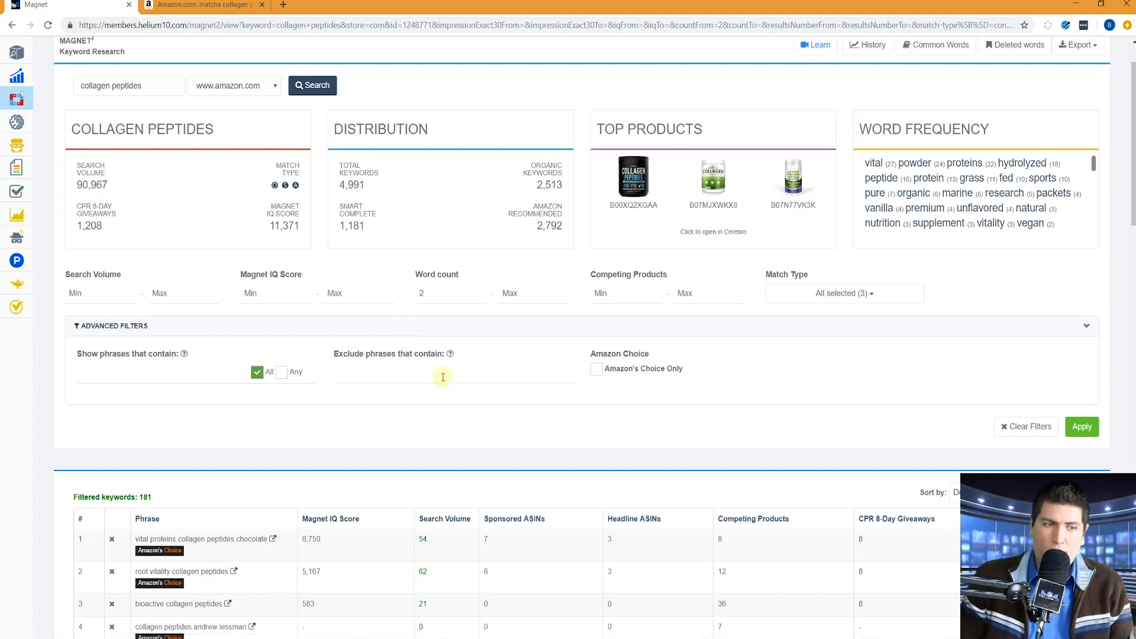
{"action": "scroll", "scroll_direction": "down", "scroll_amount": 3}
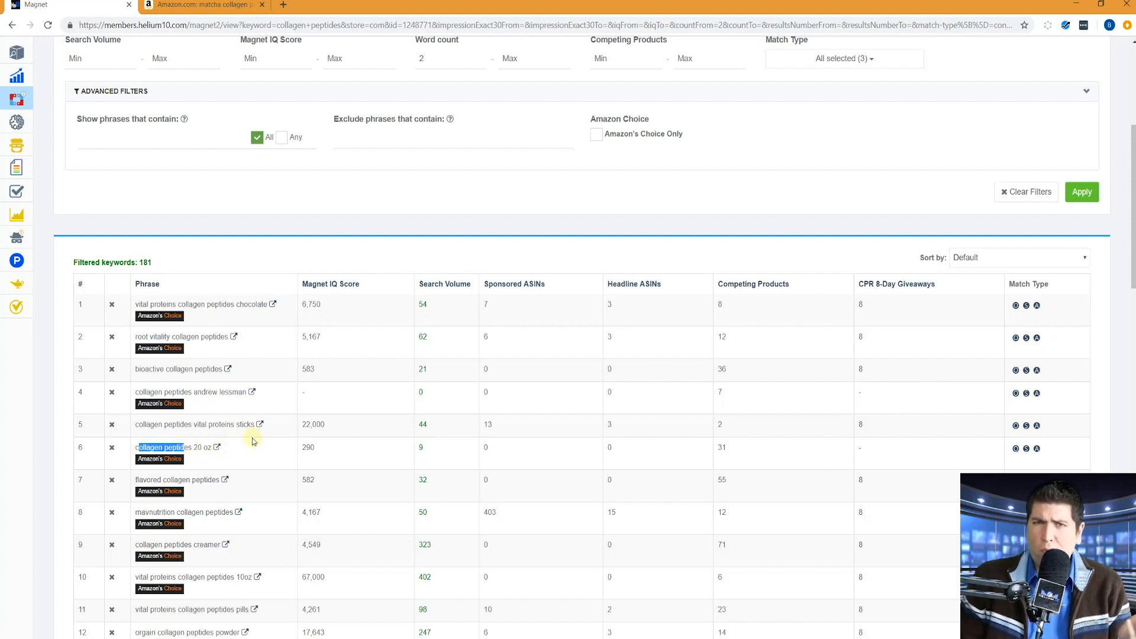
{"action": "scroll", "scroll_direction": "down", "scroll_amount": 3}
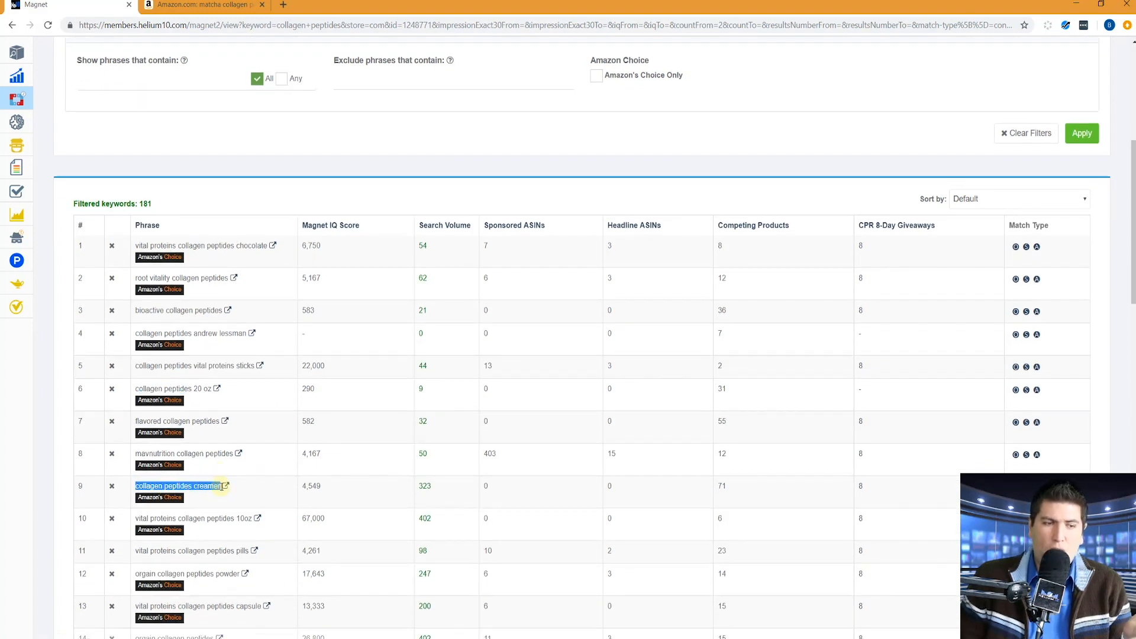
{"action": "mouse_move", "coordinate": [225, 485]}
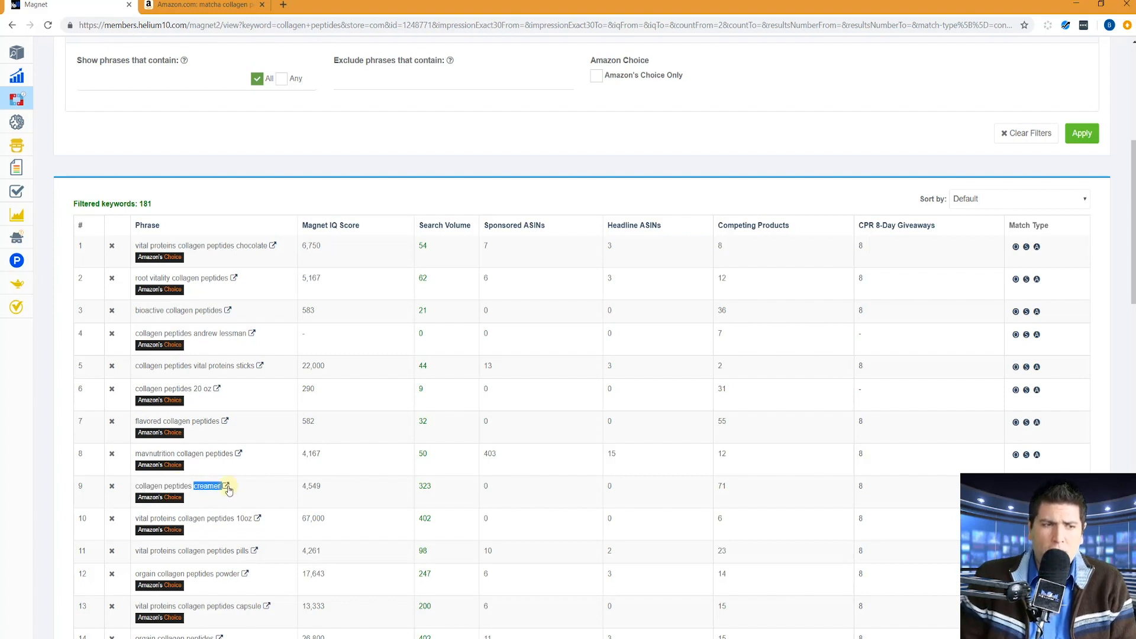
{"action": "mouse_move", "coordinate": [235, 488]}
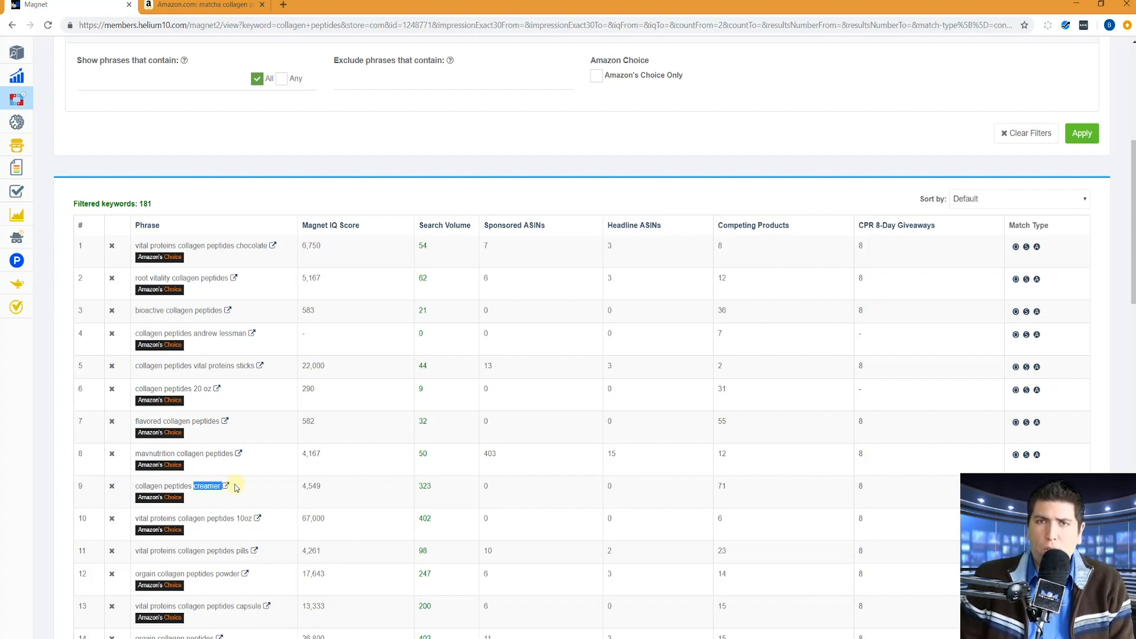
{"action": "mouse_move", "coordinate": [279, 431]}
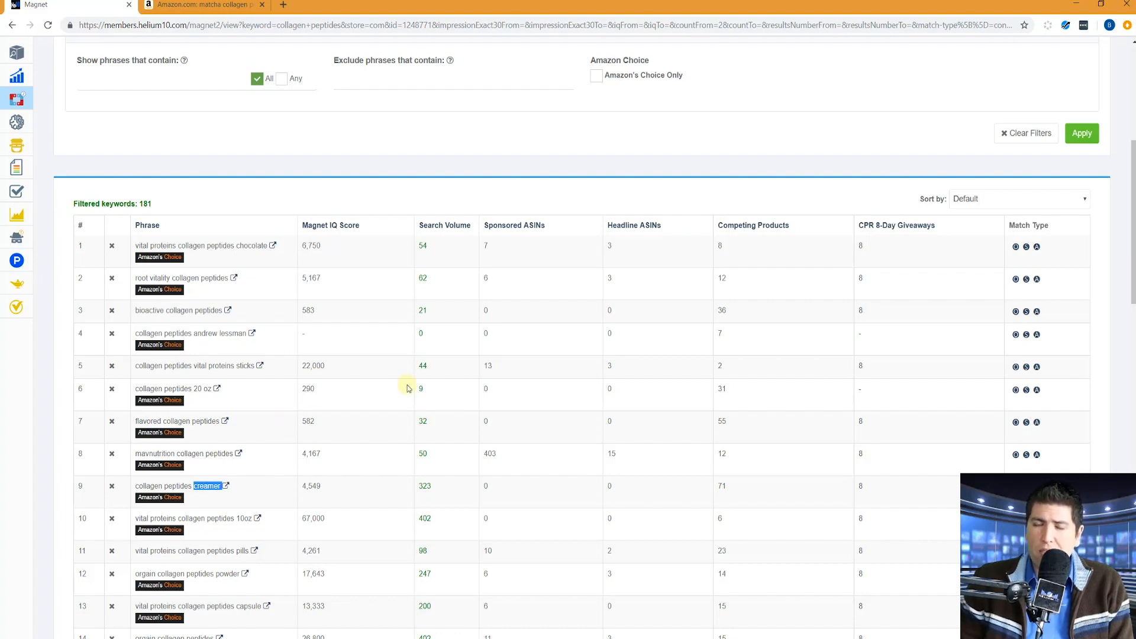
{"action": "mouse_move", "coordinate": [355, 384]}
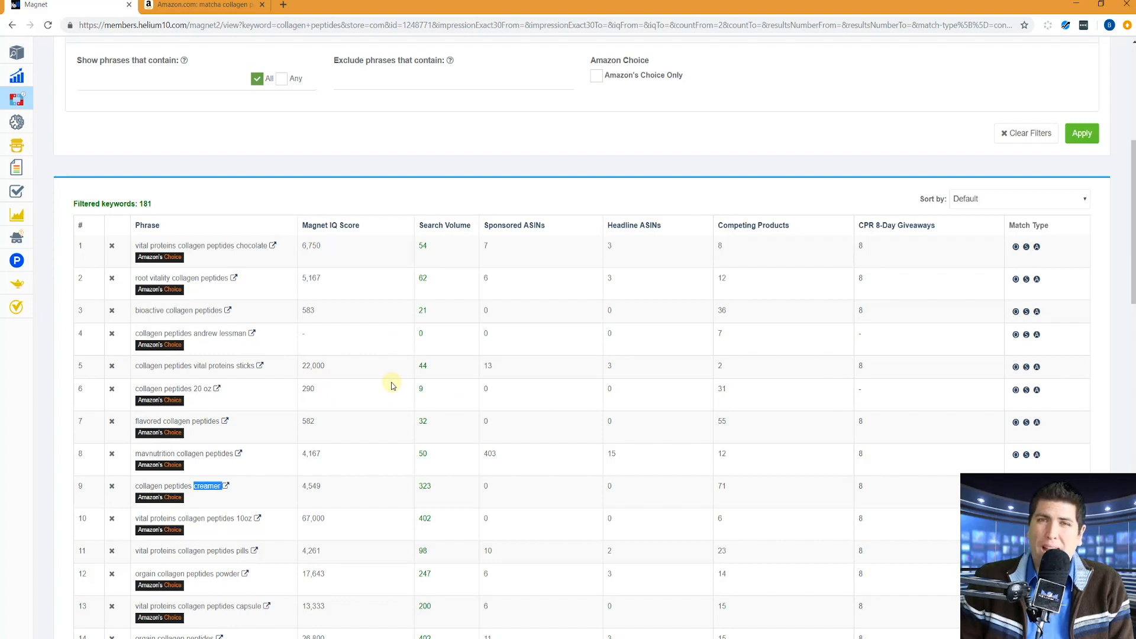
{"action": "mouse_move", "coordinate": [299, 378]}
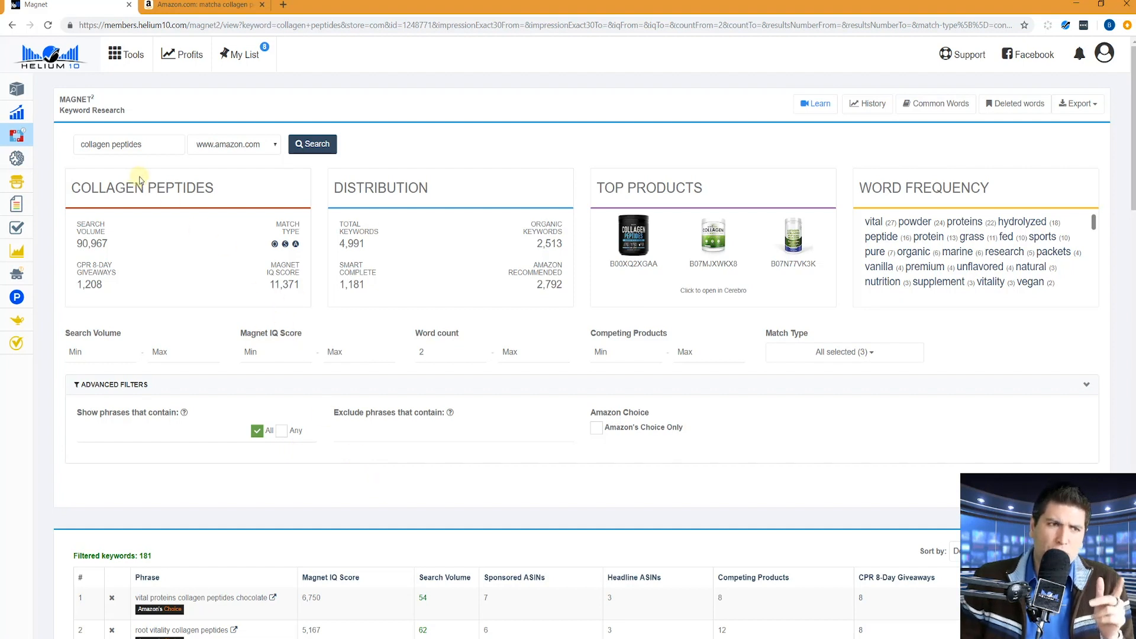
{"action": "left_click", "coordinate": [233, 144]}
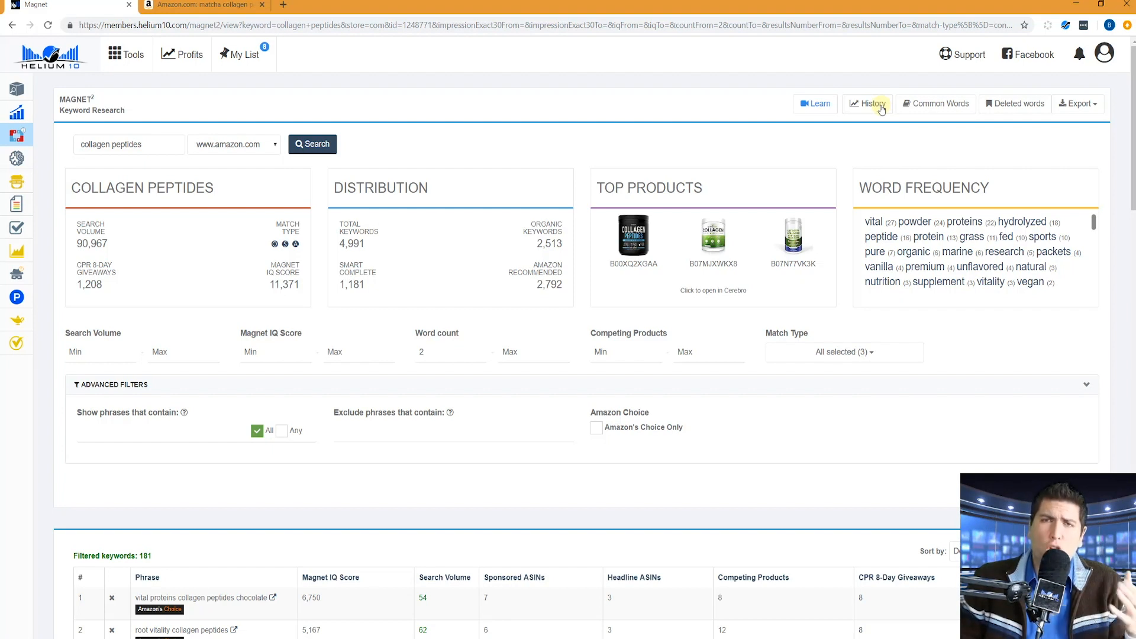
{"action": "left_click", "coordinate": [873, 104]}
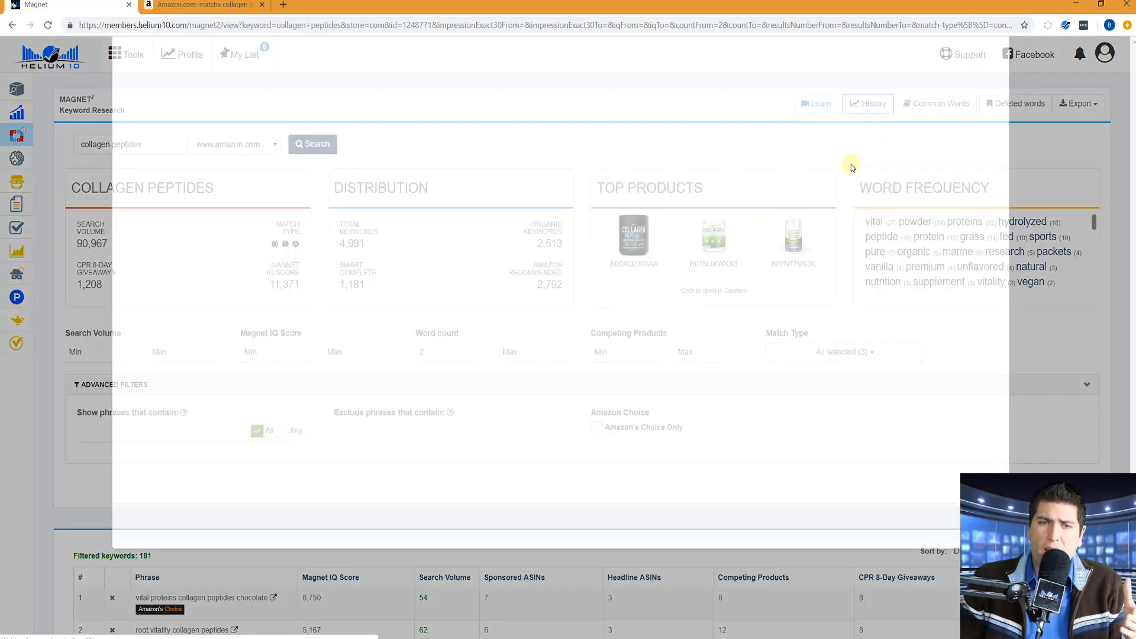
{"action": "left_click", "coordinate": [868, 103]}
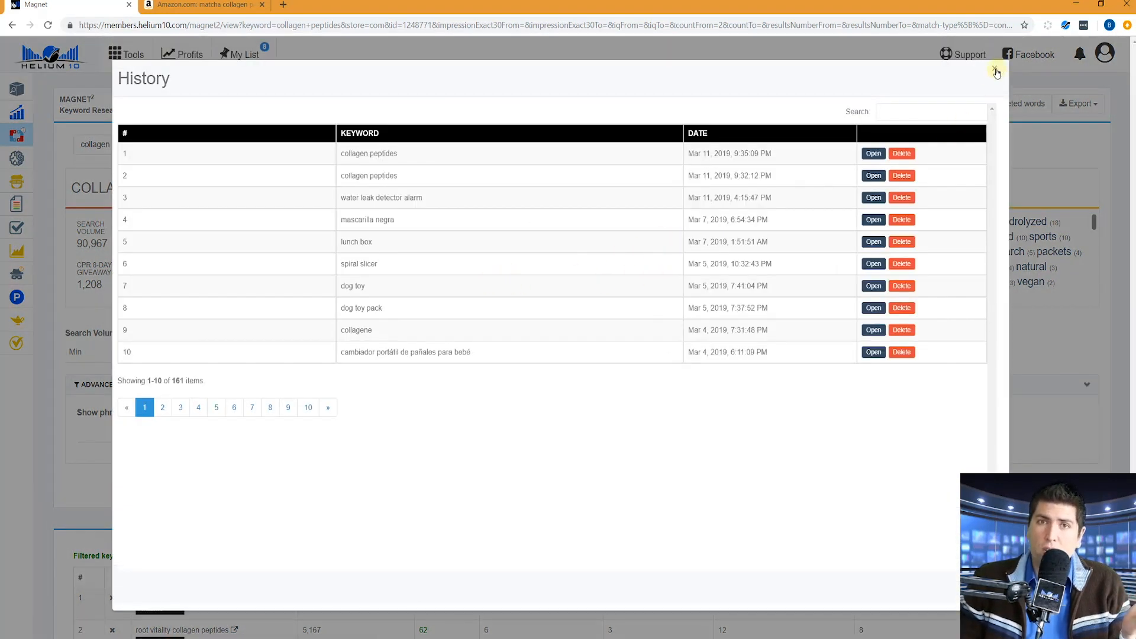
{"action": "left_click", "coordinate": [996, 72]}
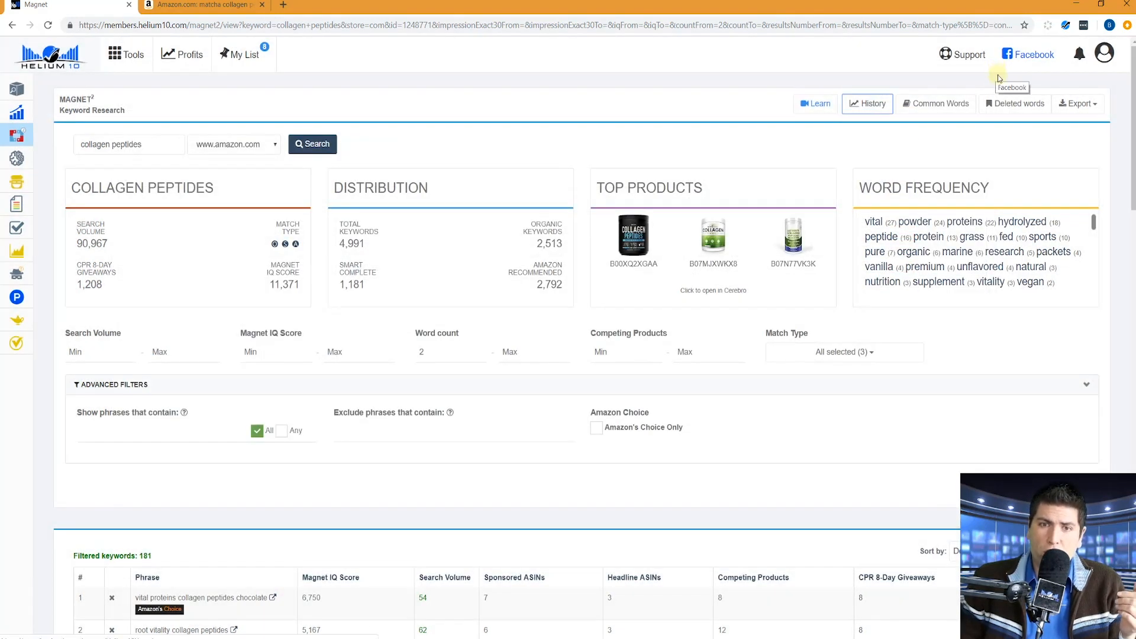
{"action": "mouse_move", "coordinate": [831, 91]}
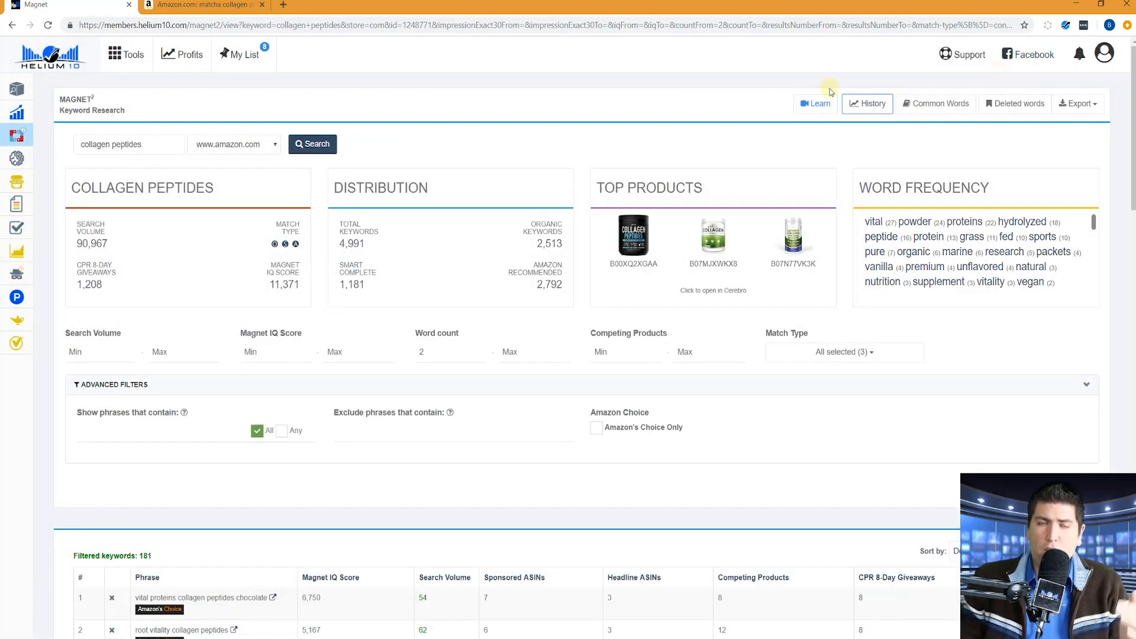
{"action": "mouse_move", "coordinate": [816, 104]}
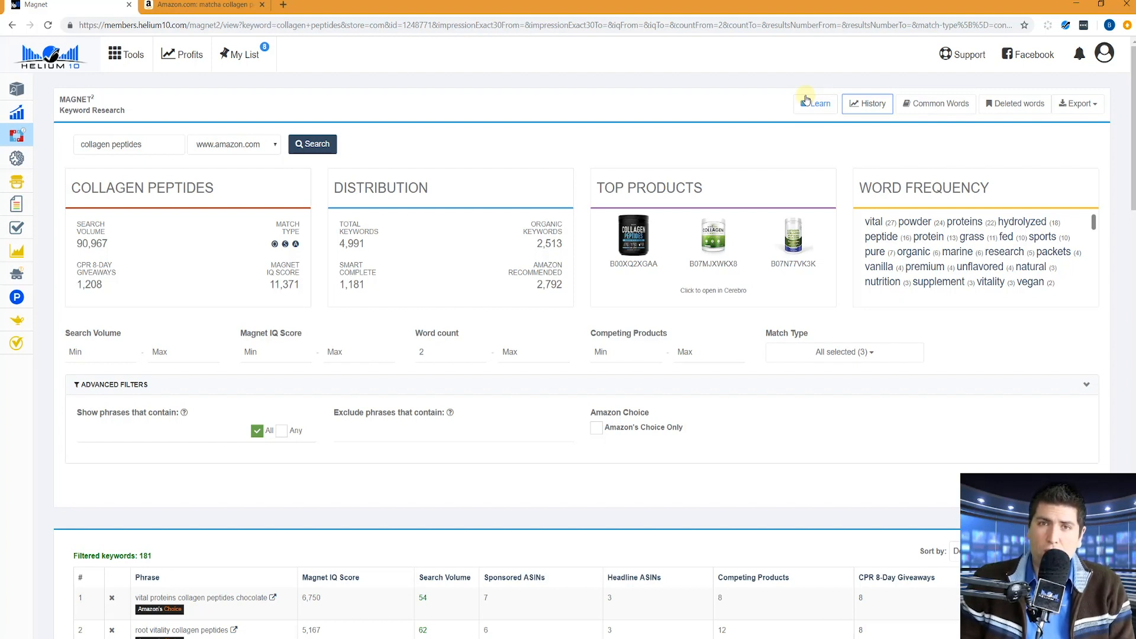
{"action": "mouse_move", "coordinate": [918, 142]}
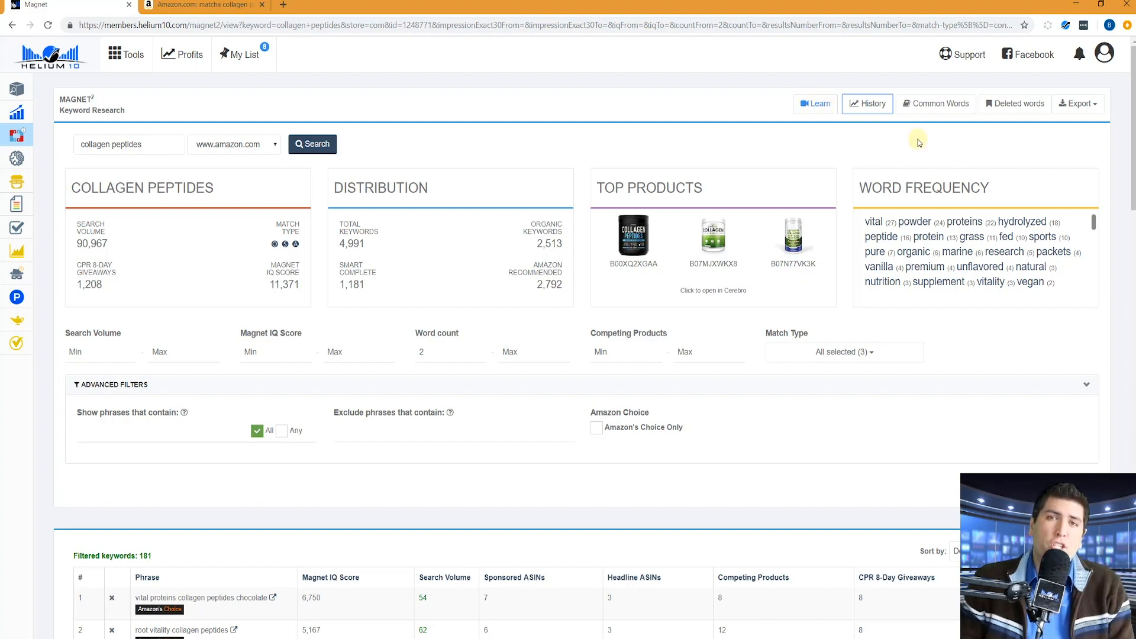
{"action": "mouse_move", "coordinate": [1046, 116]}
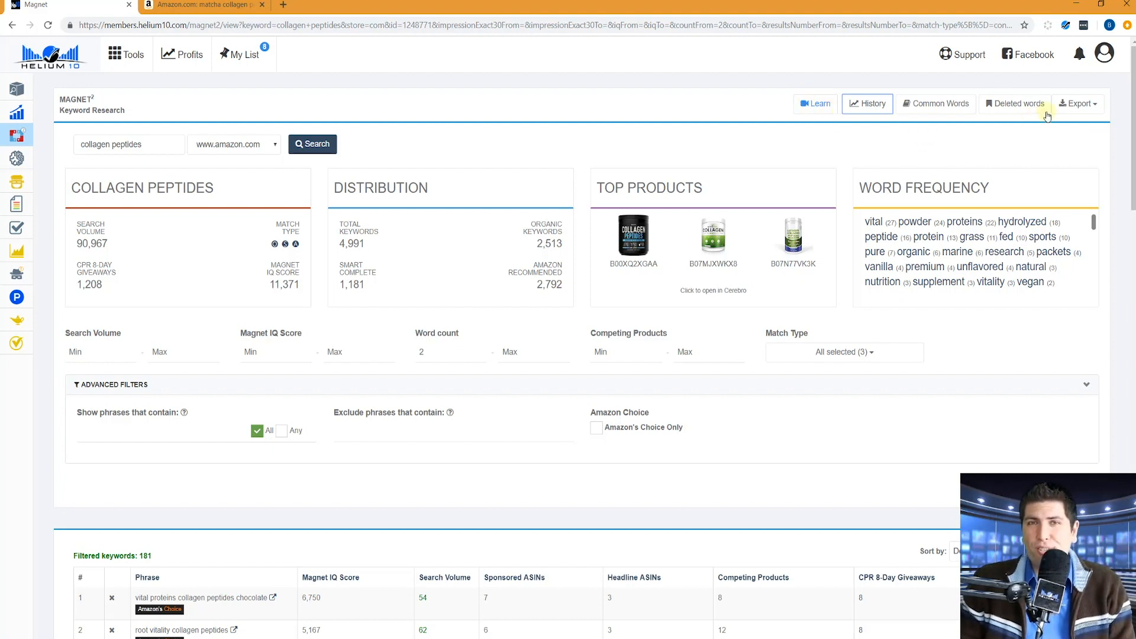